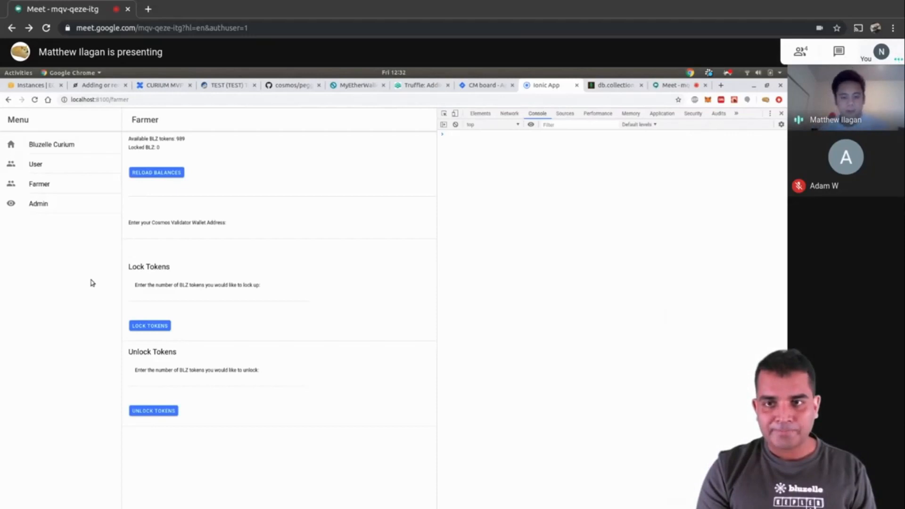
{"action": "mouse_move", "coordinate": [288, 179]}
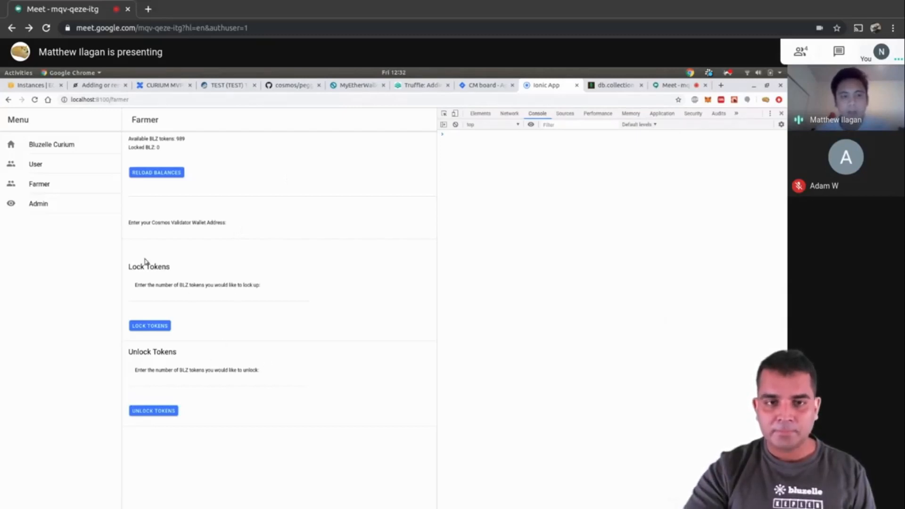
{"action": "mouse_move", "coordinate": [324, 312]}
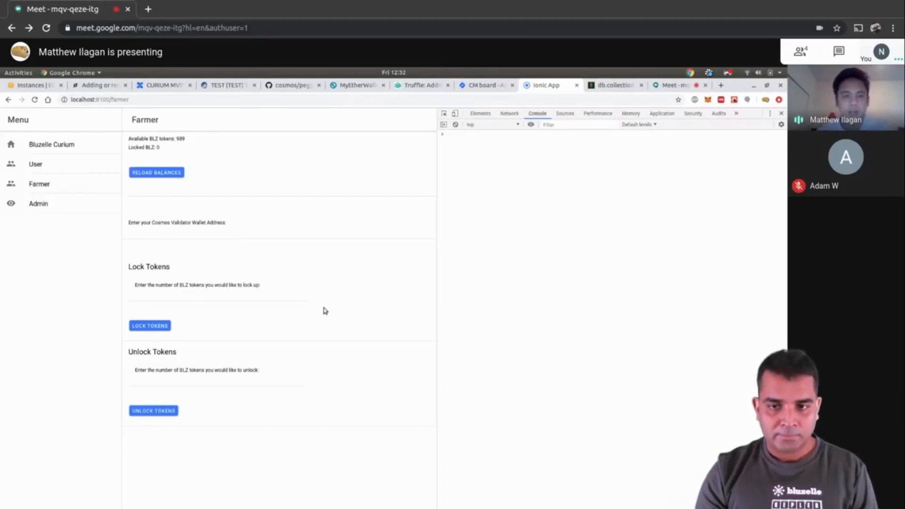
{"action": "mouse_move", "coordinate": [275, 336]}
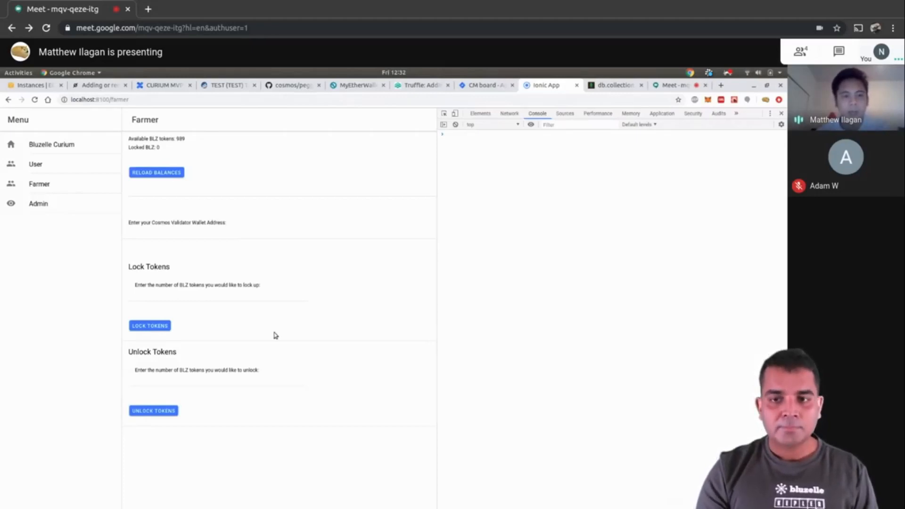
{"action": "mouse_move", "coordinate": [187, 352]}
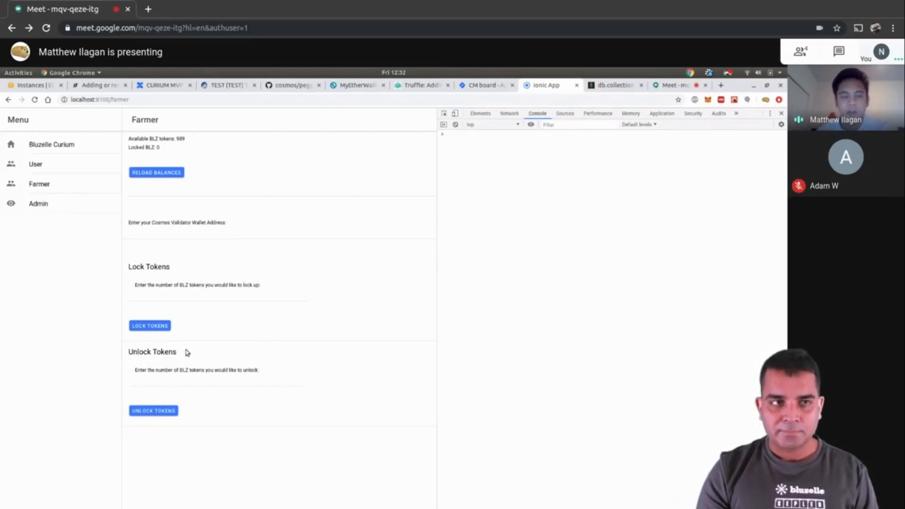
{"action": "mouse_move", "coordinate": [145, 346]}
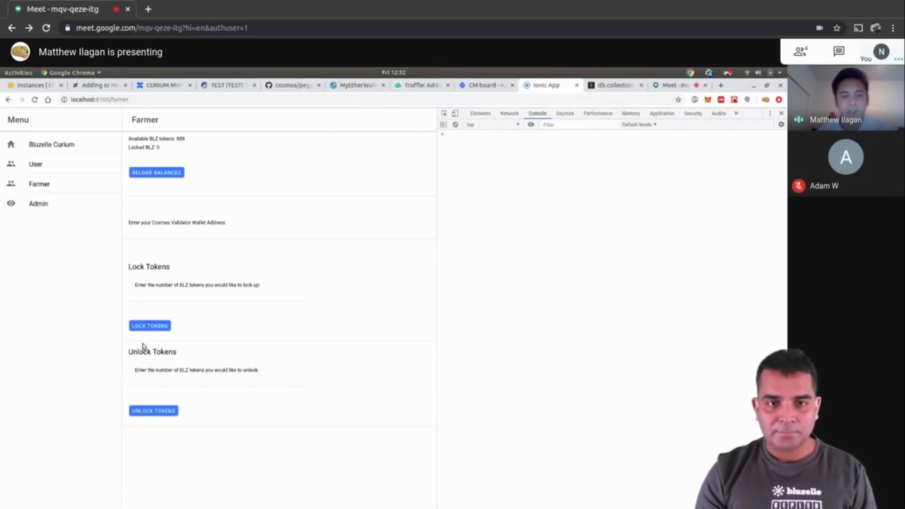
{"action": "mouse_move", "coordinate": [230, 336]}
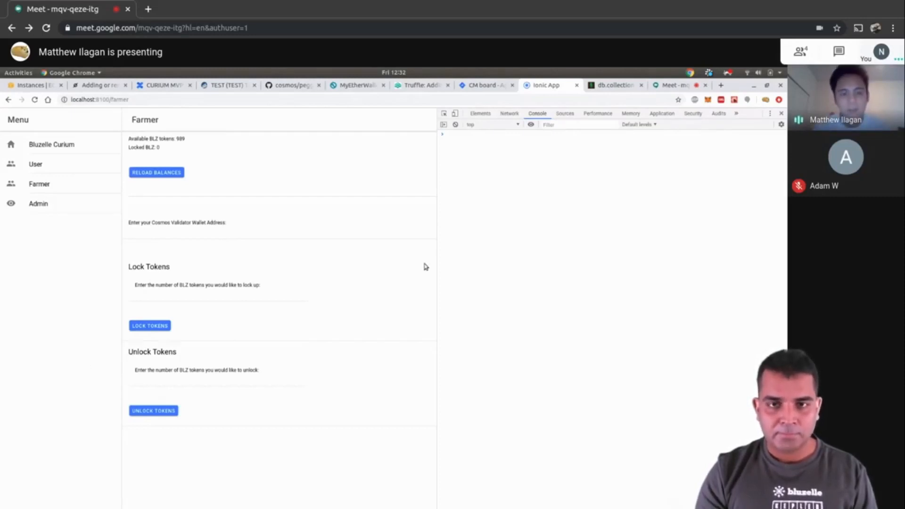
{"action": "mouse_move", "coordinate": [677, 176]}
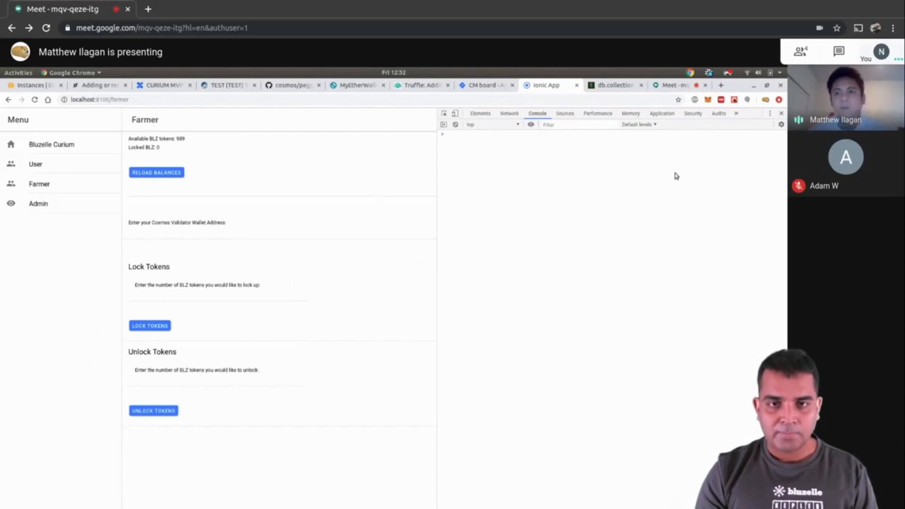
{"action": "mouse_move", "coordinate": [339, 160]}
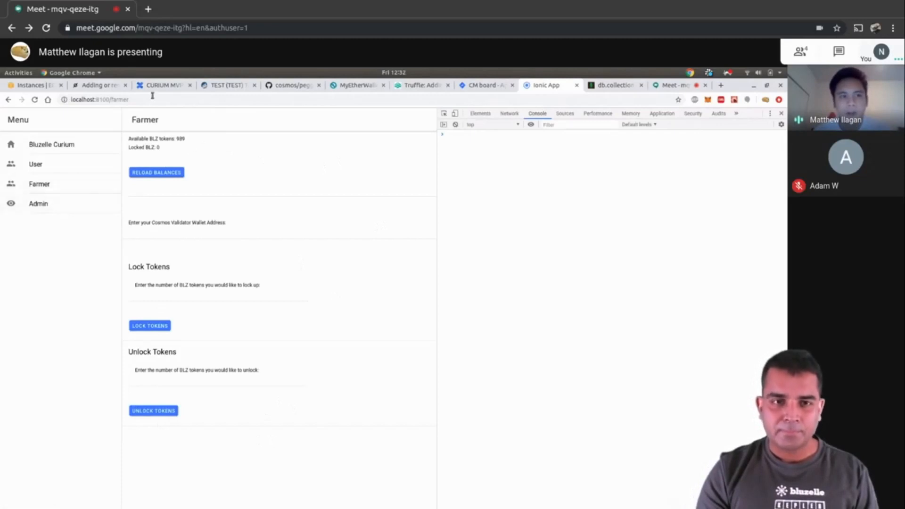
{"action": "mouse_move", "coordinate": [362, 275]}
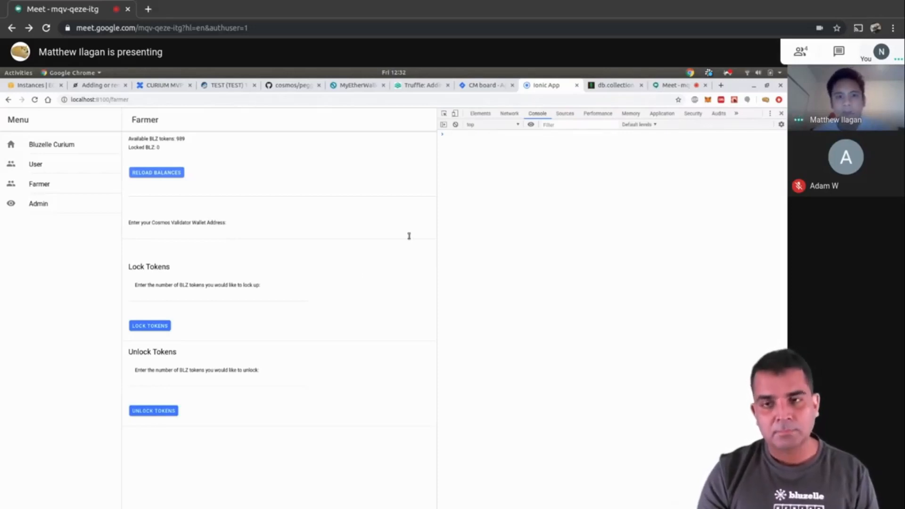
{"action": "mouse_move", "coordinate": [386, 253]}
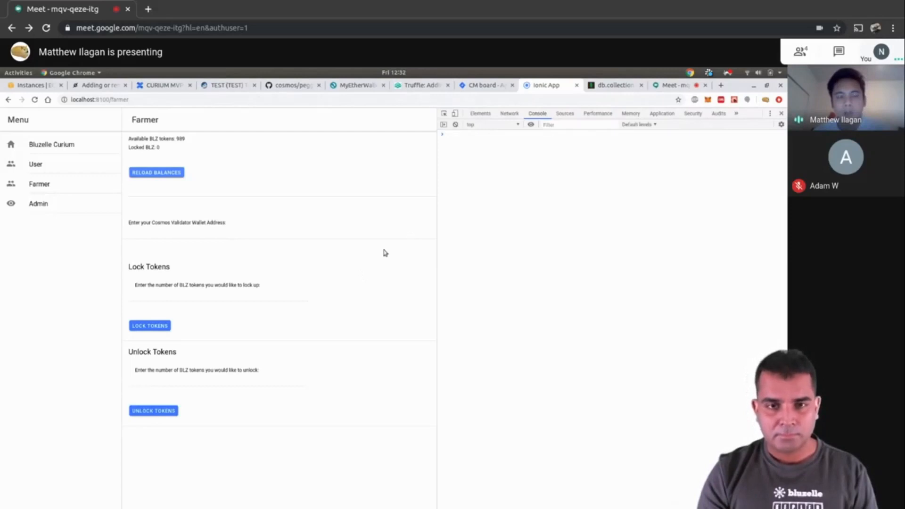
{"action": "mouse_move", "coordinate": [391, 278]}
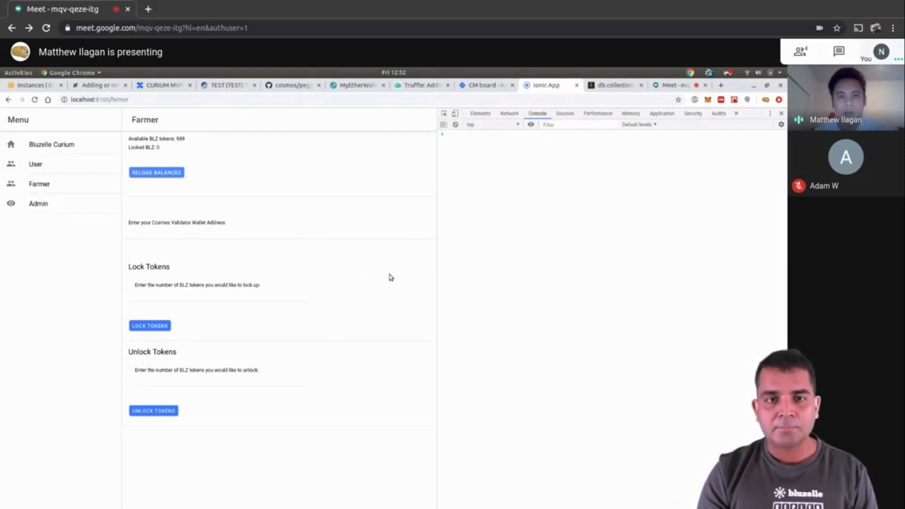
{"action": "mouse_move", "coordinate": [626, 159]}
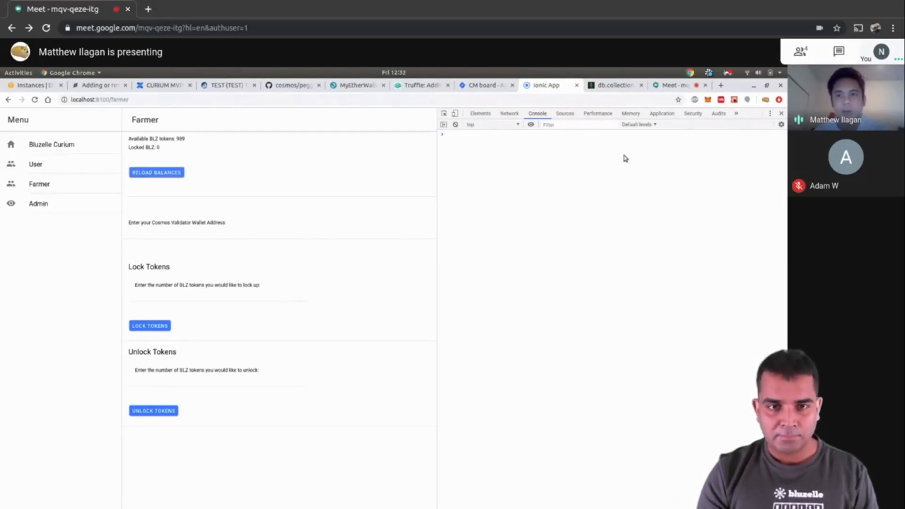
{"action": "mouse_move", "coordinate": [316, 282]}
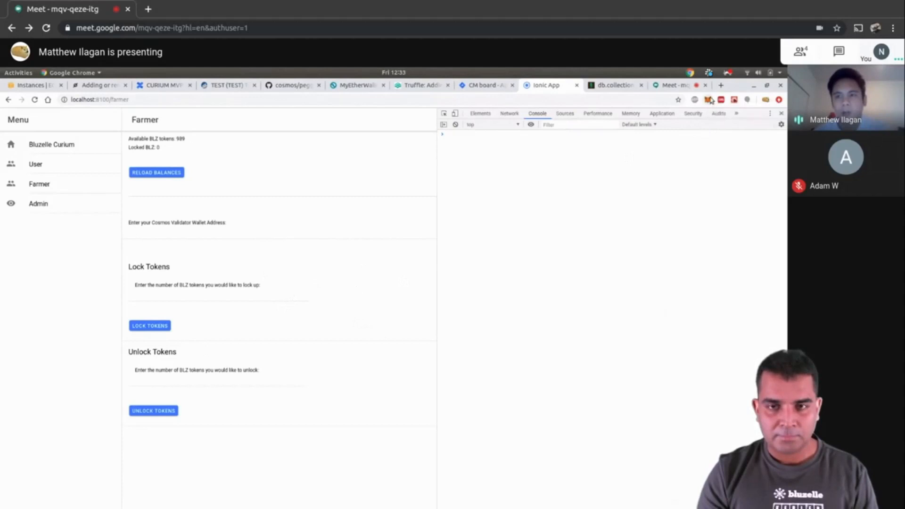
- Check the MetaMask token balances, then enter validator address cosmos1ts8ztgkpr7h44tvn6gzus7tua5cfvk8cg0kmyf
{"action": "left_click", "coordinate": [708, 100]}
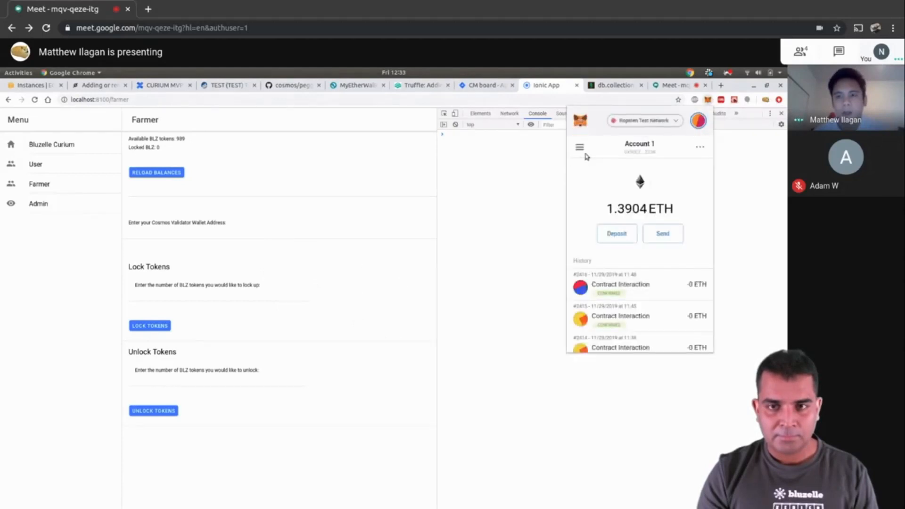
{"action": "left_click", "coordinate": [580, 147]}
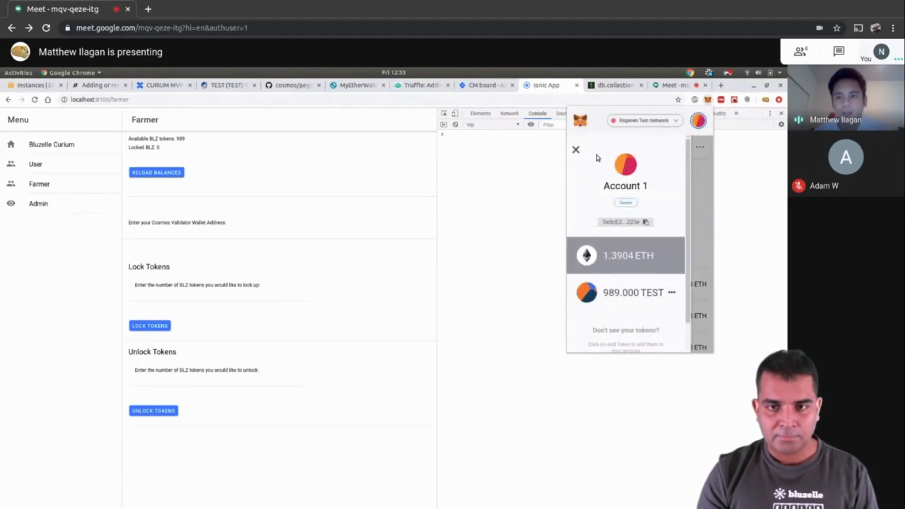
{"action": "mouse_move", "coordinate": [643, 324]}
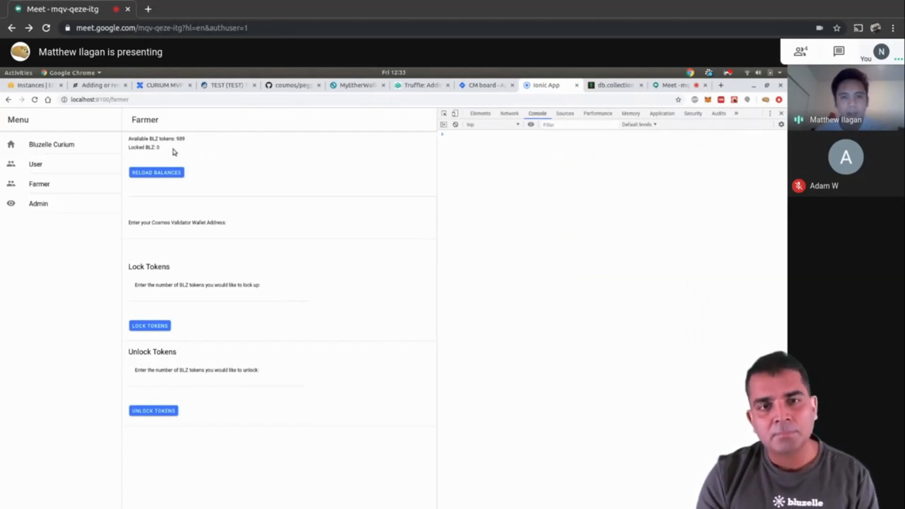
{"action": "mouse_move", "coordinate": [156, 162]}
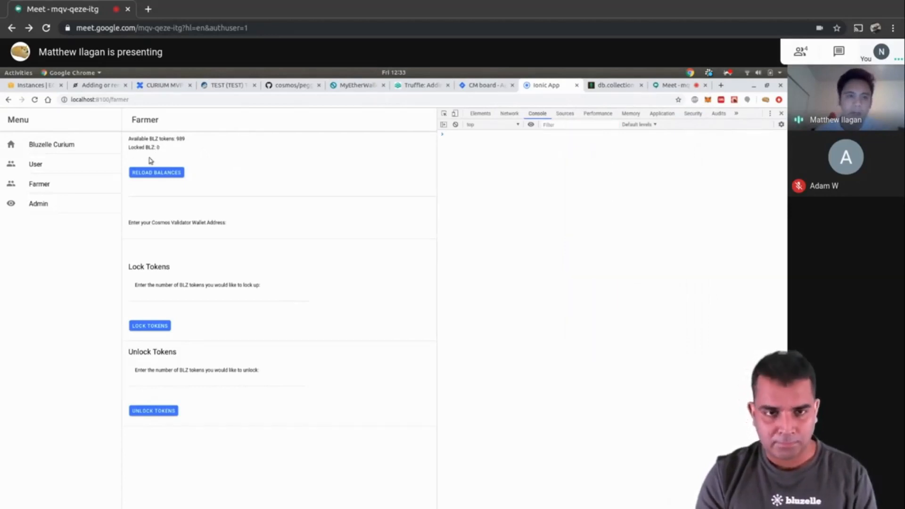
{"action": "mouse_move", "coordinate": [235, 221]}
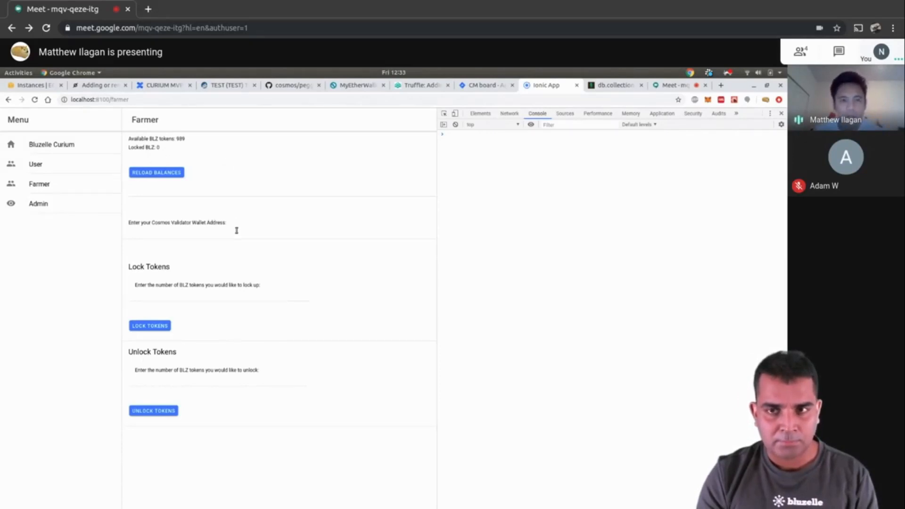
{"action": "left_click", "coordinate": [237, 232]}
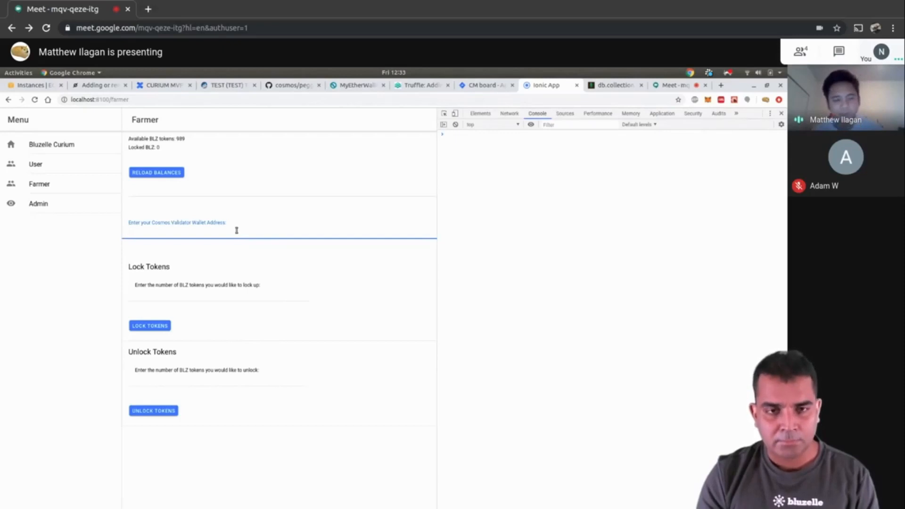
{"action": "type", "text": "cosmos1ts8ztgkpr7h44tvn6gzus7tua5cfvk8cg0kmyf"}
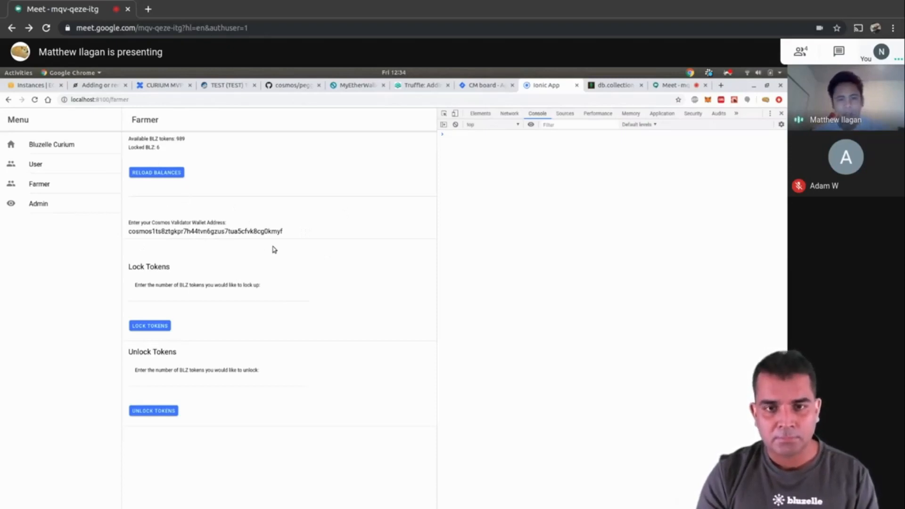
{"action": "mouse_move", "coordinate": [446, 200]}
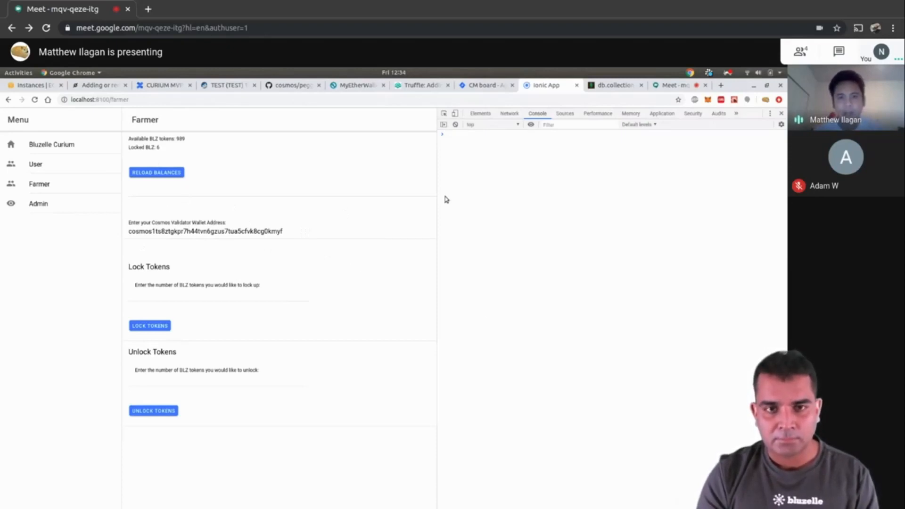
{"action": "mouse_move", "coordinate": [636, 328]}
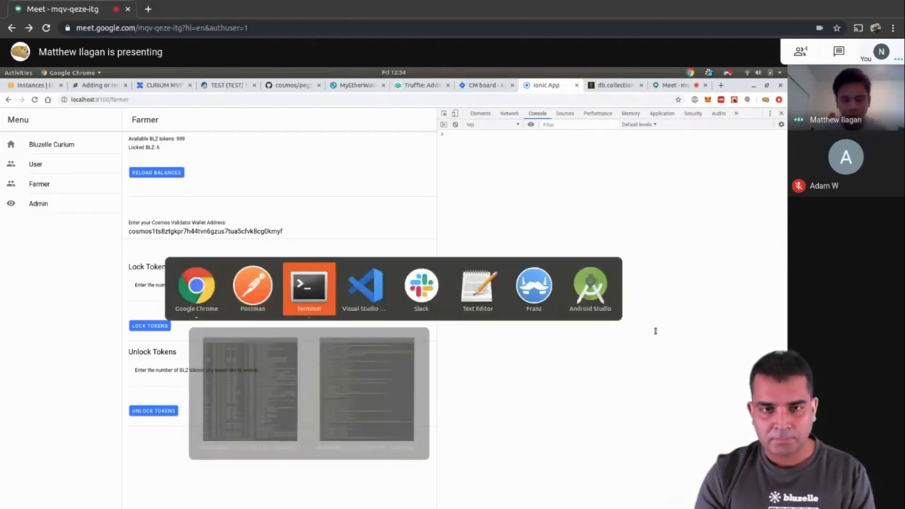
- Kill the ebrelayer process and query the validator account's balances on chain bluzelle
{"action": "left_click", "coordinate": [309, 288]}
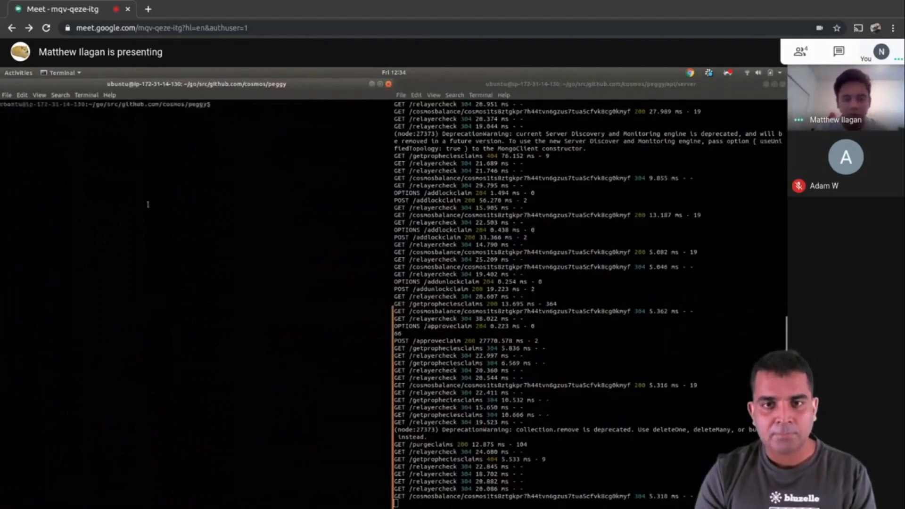
{"action": "type", "text": "sudo pkill -f ebrelayer"}
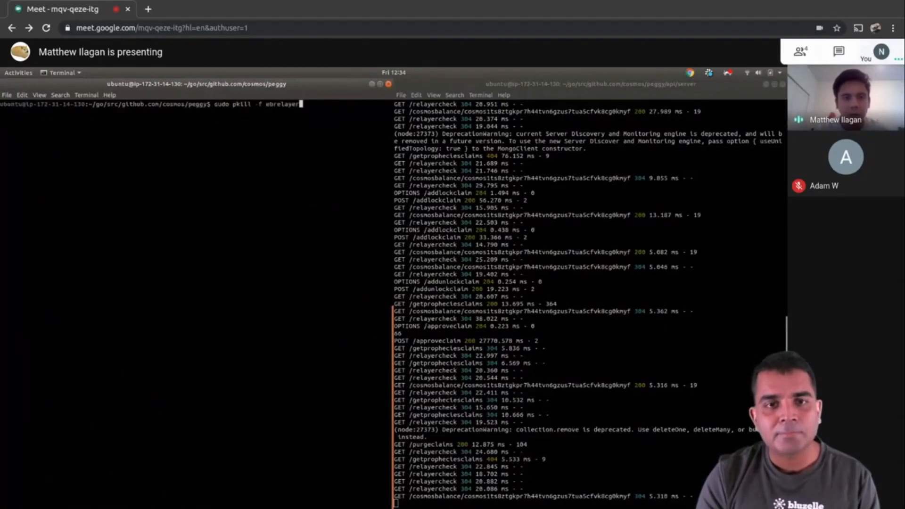
{"action": "type", "text": "ps aux"}
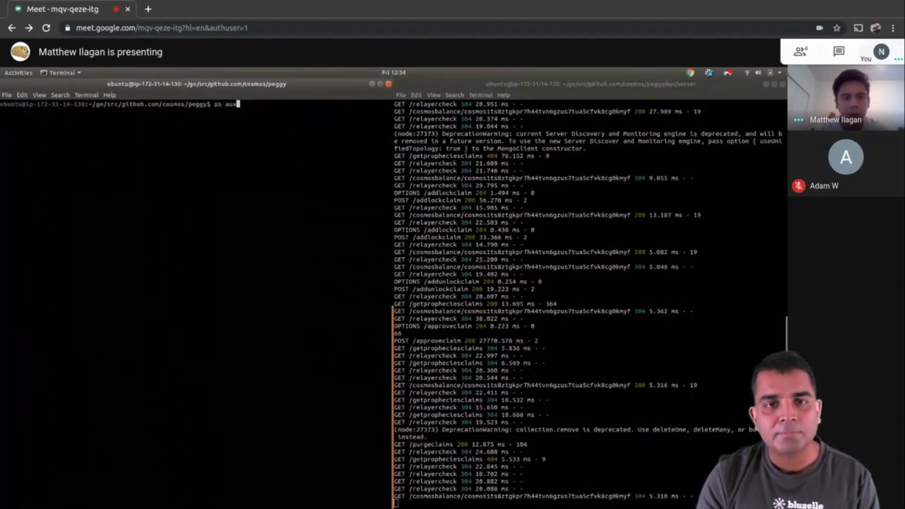
{"action": "type", "text": "ebcli query account $(ebcli keys show validator -a) --chain-id=bluzelle"}
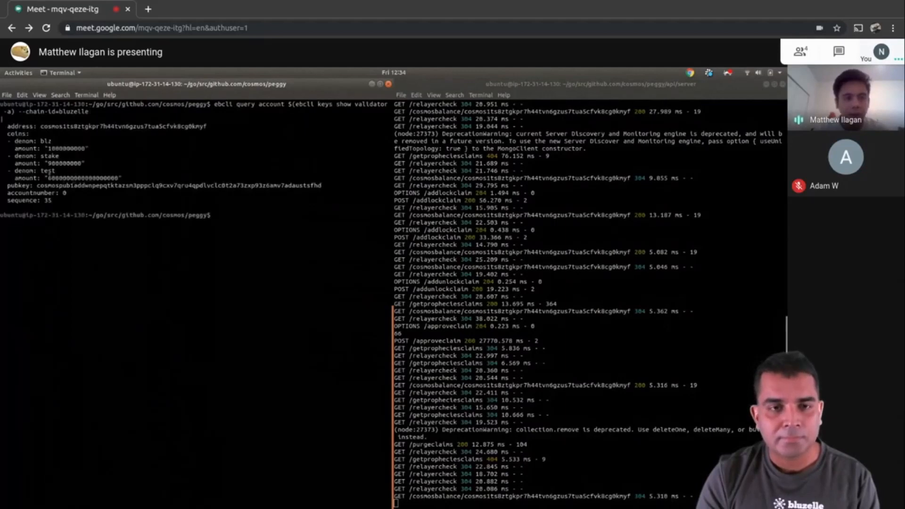
{"action": "double_click", "coordinate": [80, 178]}
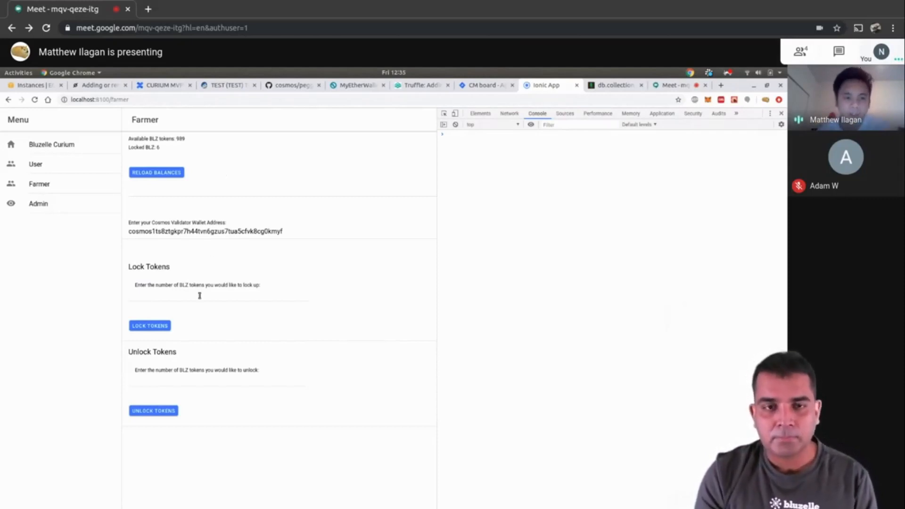
- Enter 1 as the lock amount and submit Lock Tokens
{"action": "left_click", "coordinate": [219, 296]}
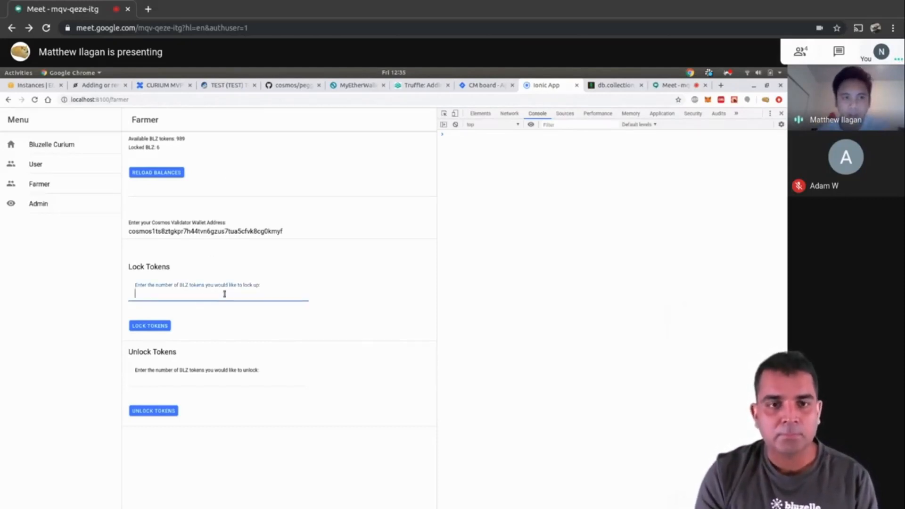
{"action": "mouse_move", "coordinate": [249, 192]}
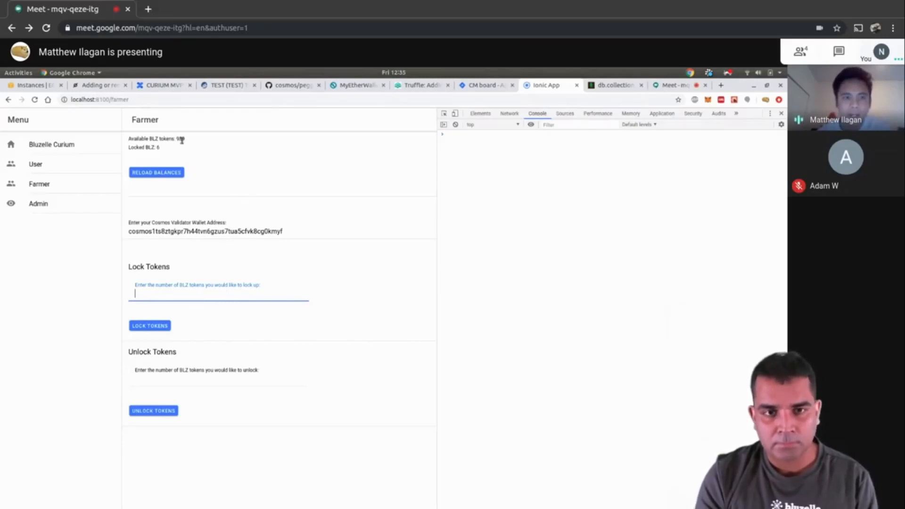
{"action": "mouse_move", "coordinate": [186, 143]}
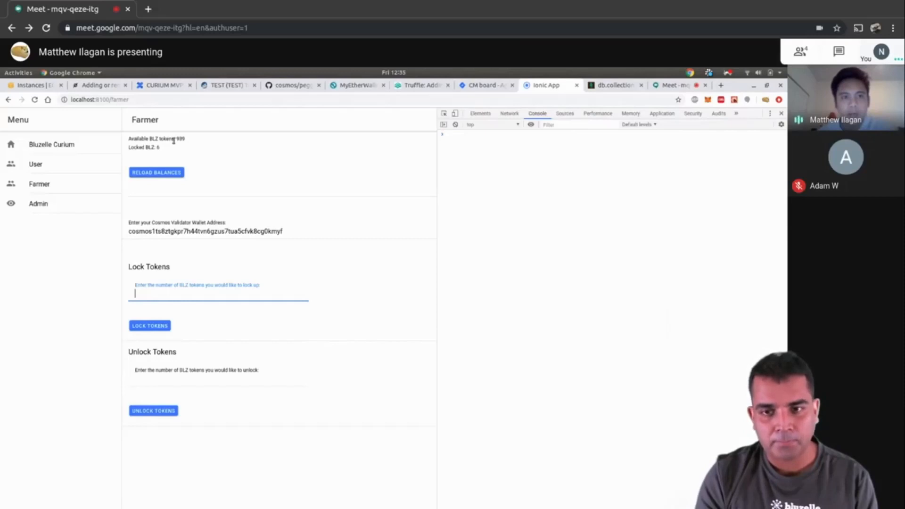
{"action": "mouse_move", "coordinate": [199, 139]}
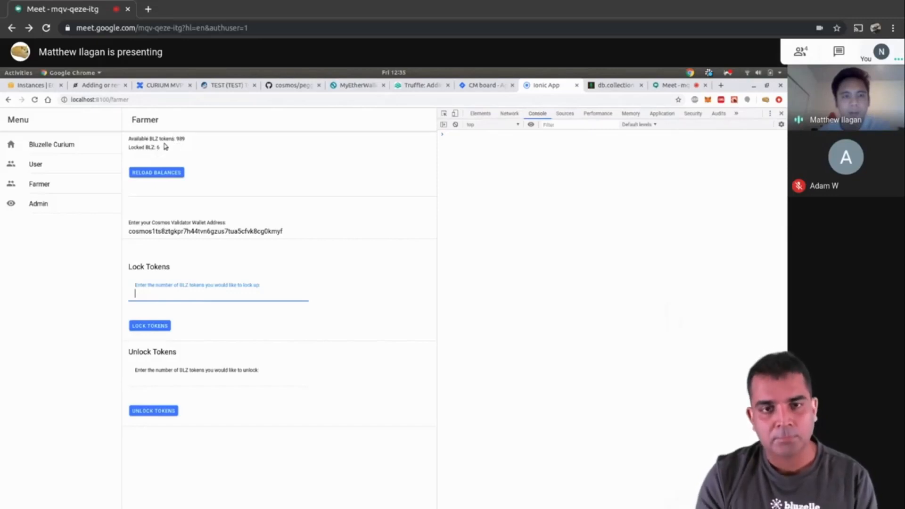
{"action": "mouse_move", "coordinate": [168, 156]}
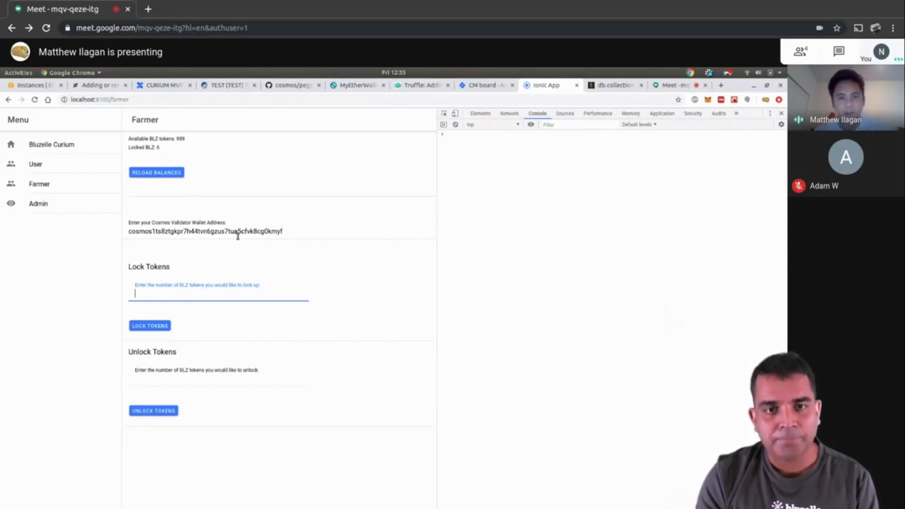
{"action": "type", "text": "1"}
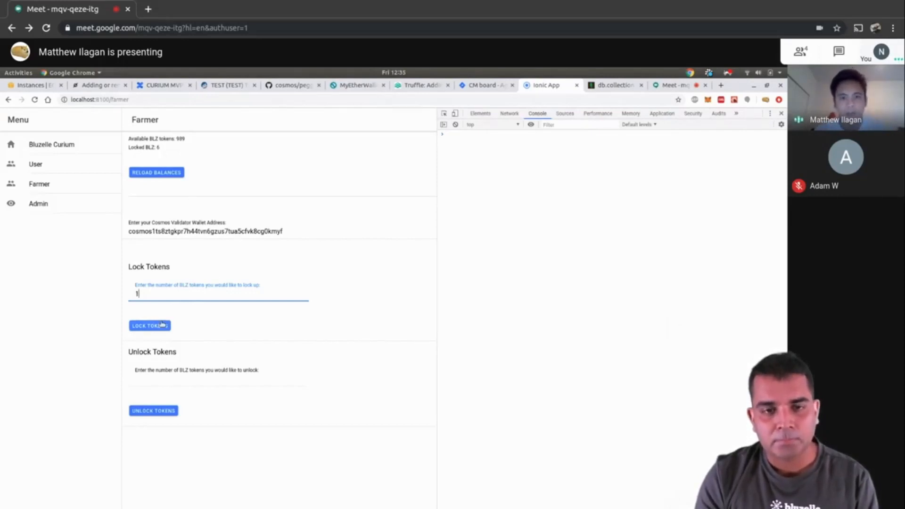
{"action": "left_click", "coordinate": [149, 325]}
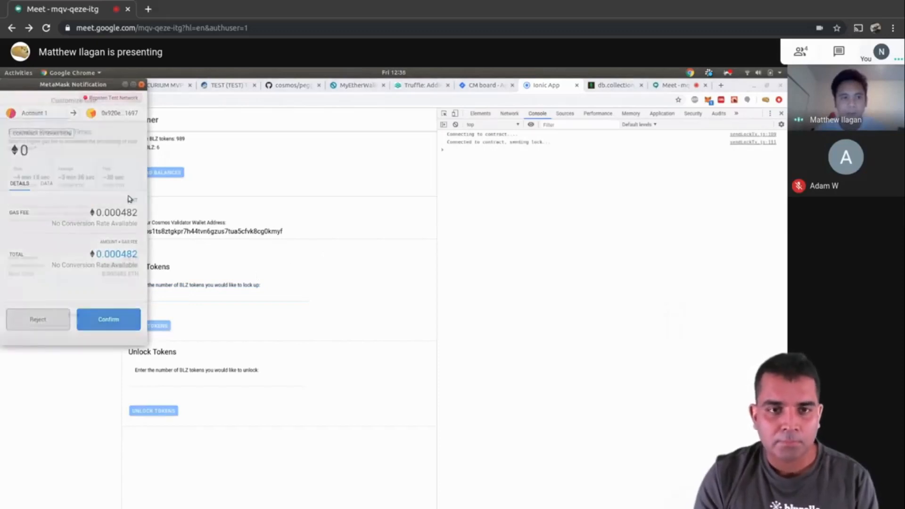
- Confirm the lock transaction in MetaMask and wait for it to complete
{"action": "left_click", "coordinate": [109, 319]}
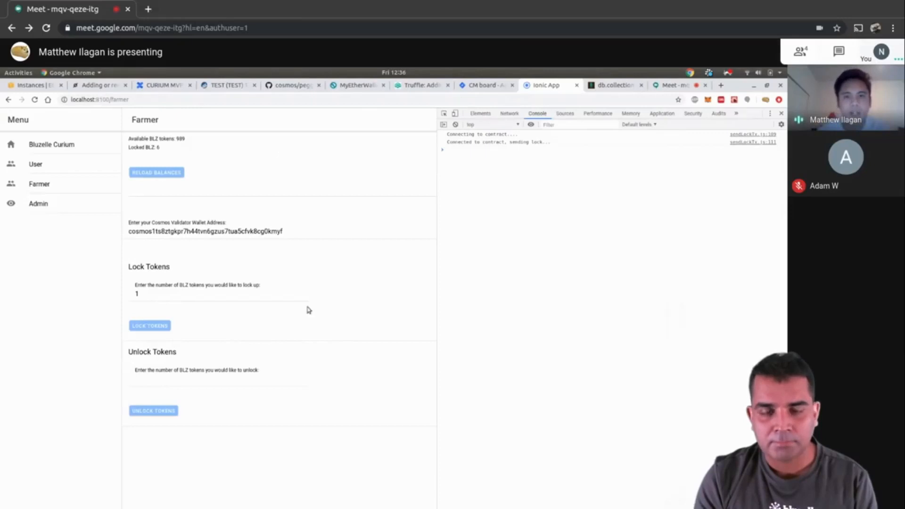
{"action": "mouse_move", "coordinate": [424, 194]}
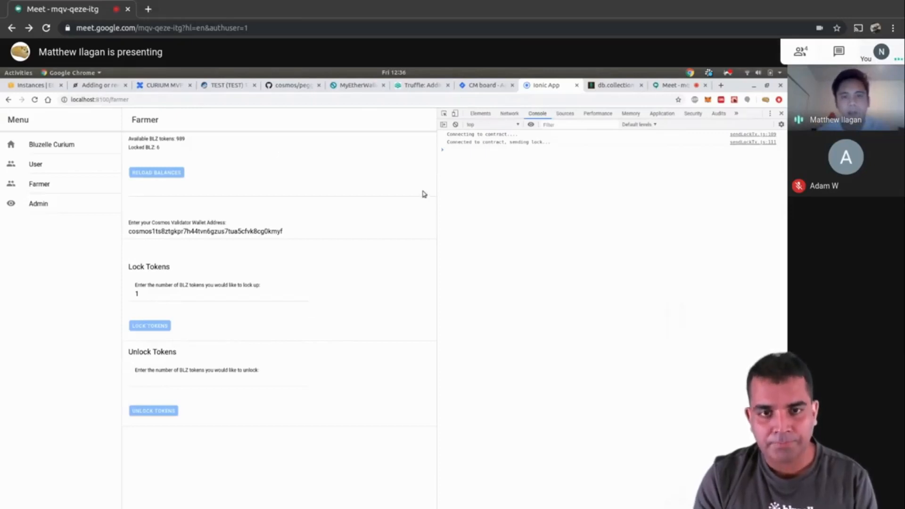
{"action": "mouse_move", "coordinate": [404, 217]}
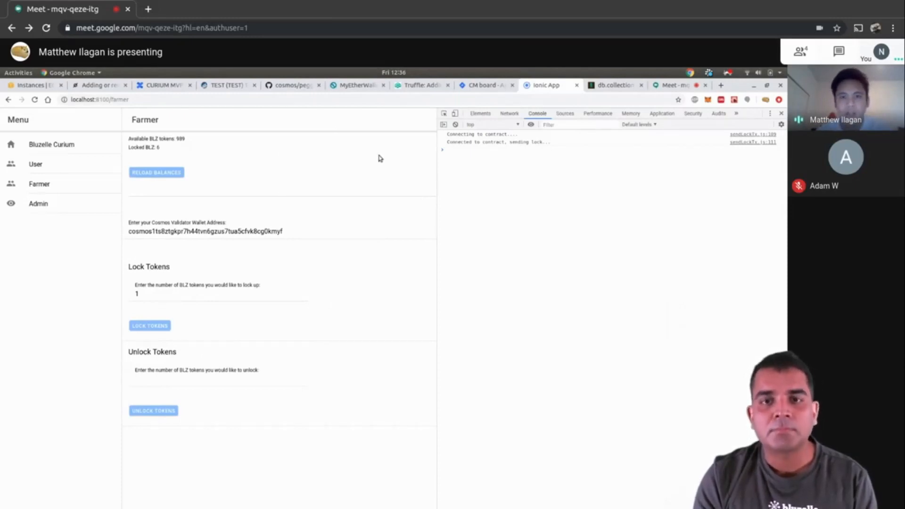
{"action": "left_click", "coordinate": [150, 325]}
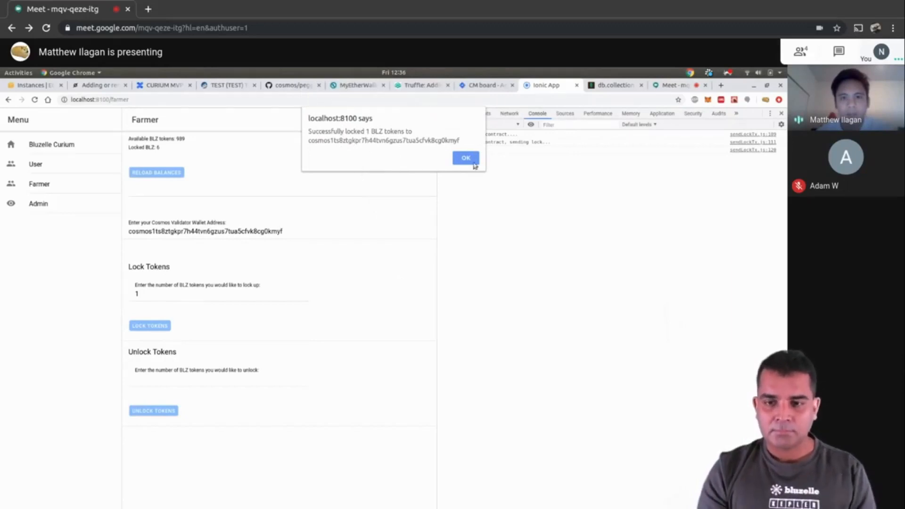
- Dismiss the lock success alert and re-enter the cosmos1ts8ztgkpr7h44tvn6gzus7tua5cfvk8cg0kmyf validator address
{"action": "left_click", "coordinate": [466, 158]}
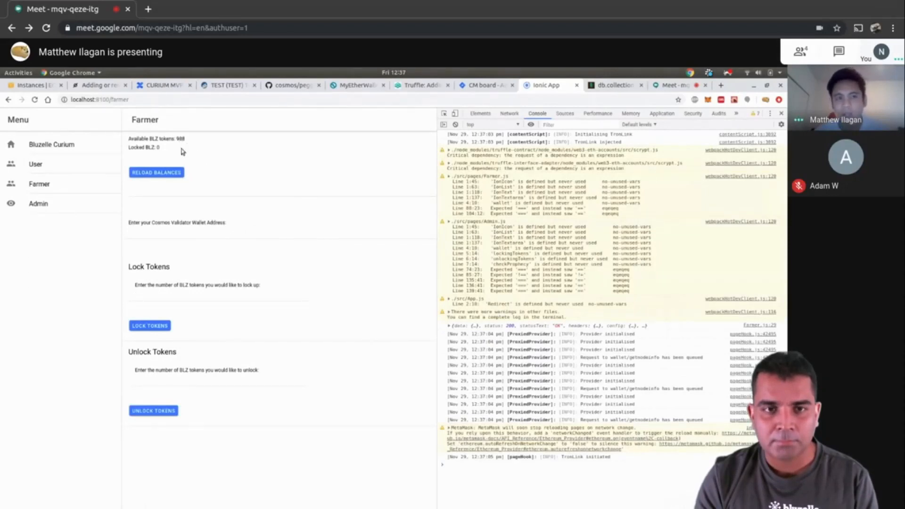
{"action": "left_click", "coordinate": [189, 236]}
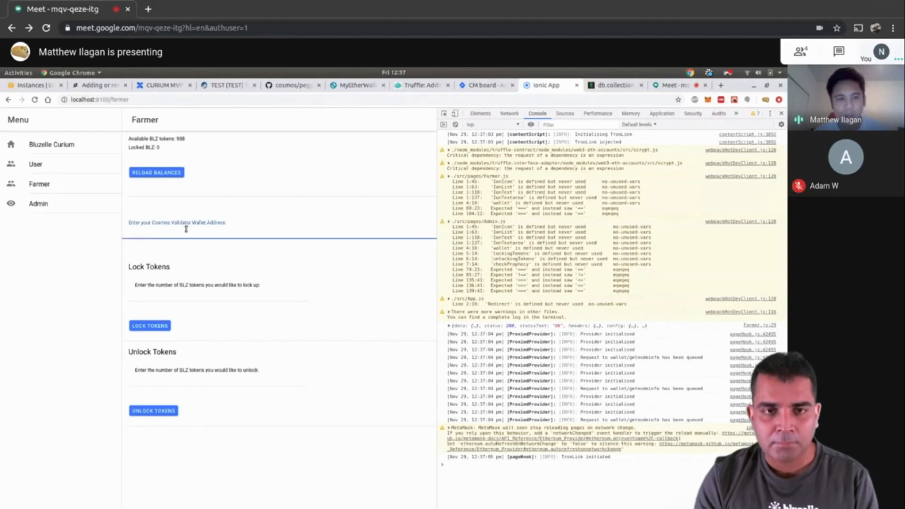
{"action": "type", "text": "cosmos1ts8ztgkpr7h44tvn6gzus7tua5cfvk8cg0kmyf"}
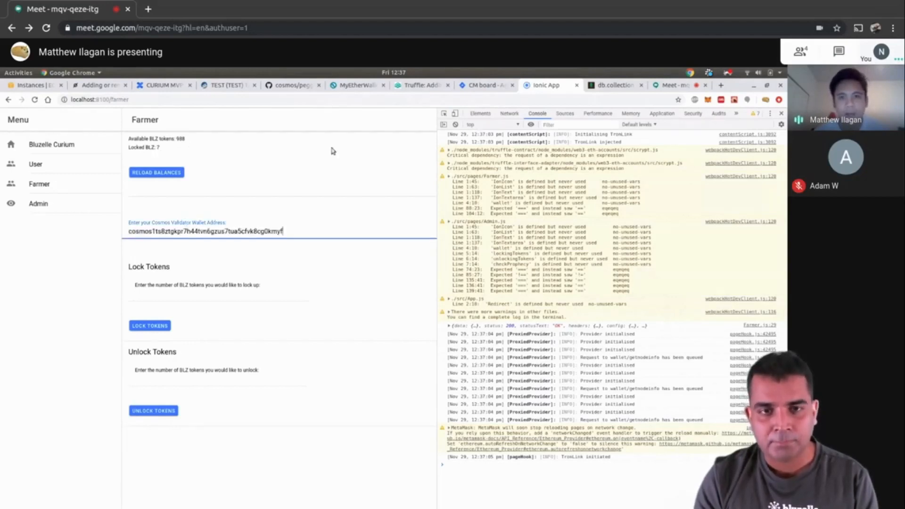
{"action": "left_click", "coordinate": [455, 125]}
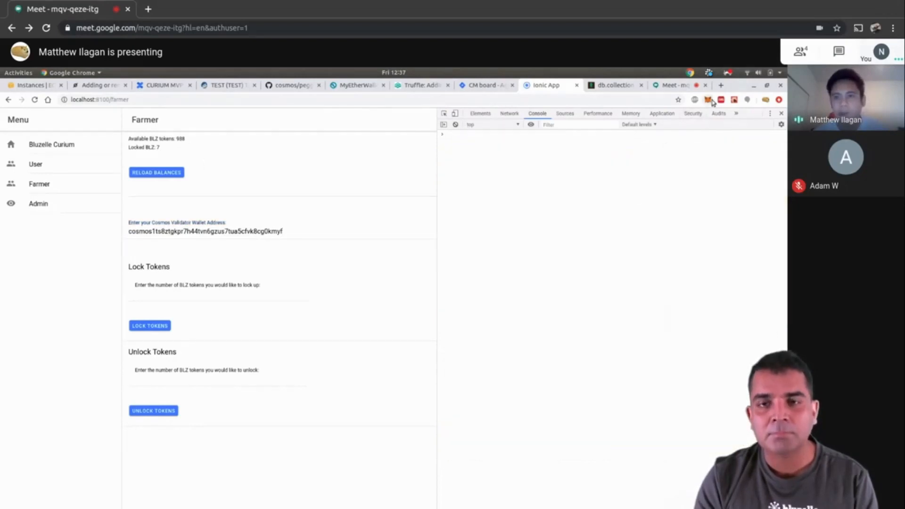
{"action": "left_click", "coordinate": [709, 100]}
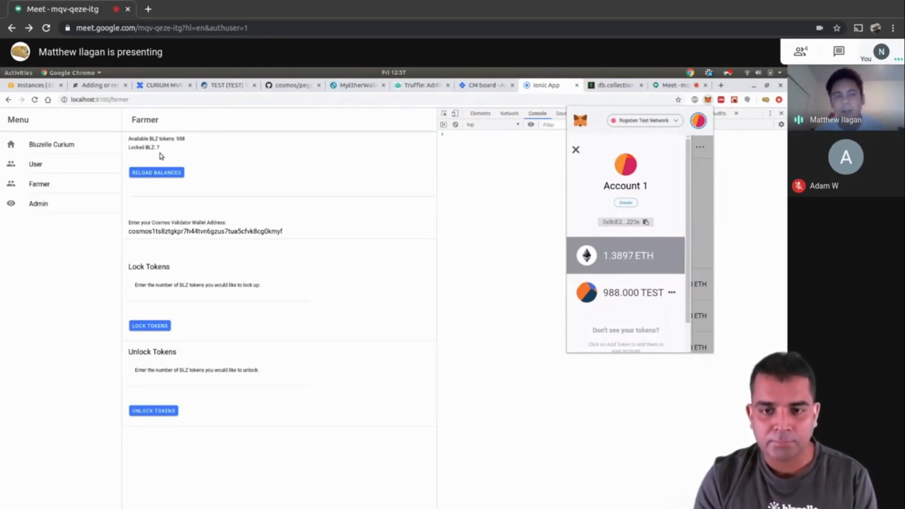
{"action": "left_click", "coordinate": [575, 149]}
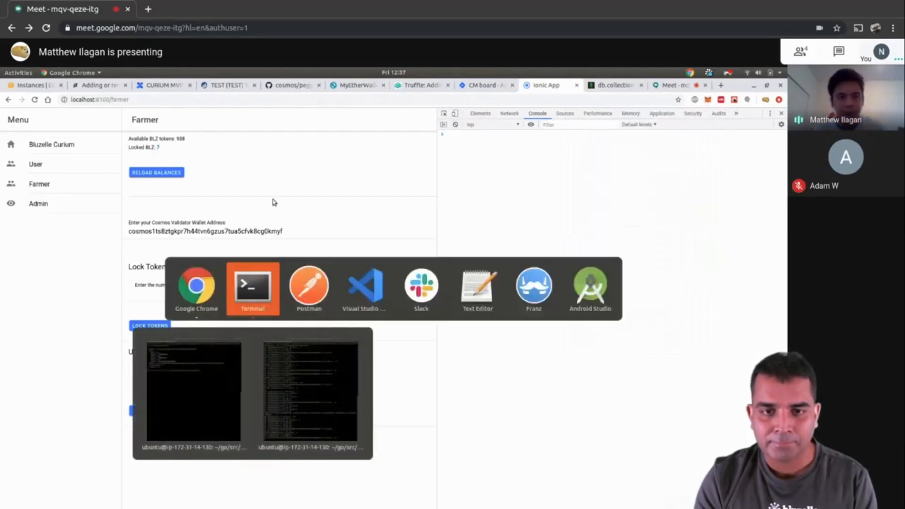
- Bring up a terminal window, then reload the Farmer balances to 988 available, 7 locked
{"action": "left_click", "coordinate": [252, 288]}
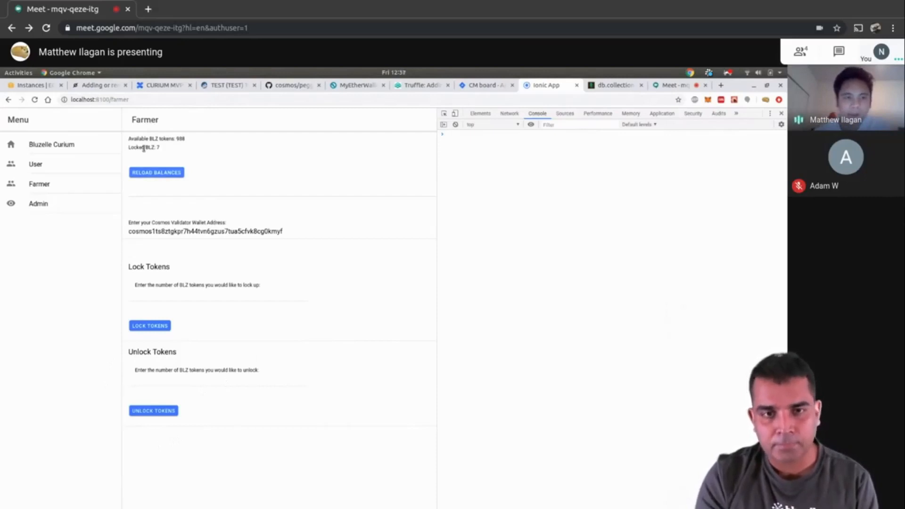
{"action": "mouse_move", "coordinate": [295, 199]}
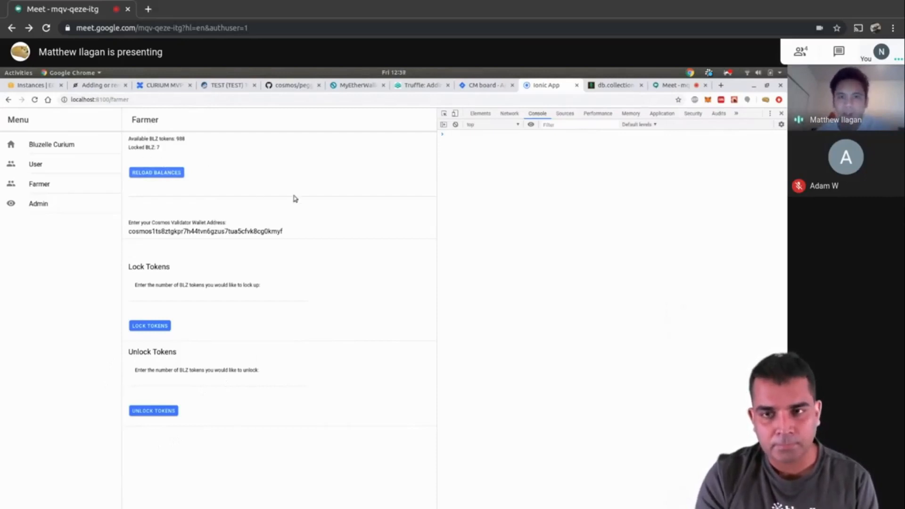
{"action": "mouse_move", "coordinate": [267, 160]}
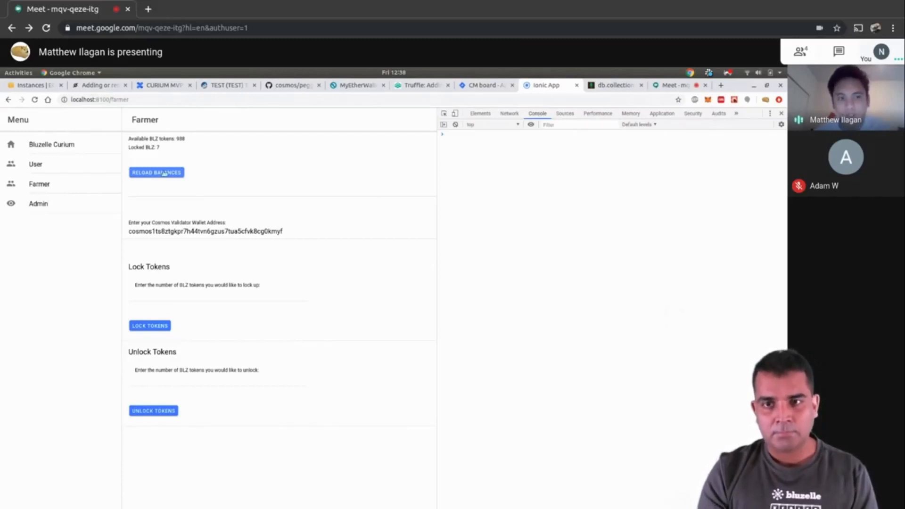
{"action": "left_click", "coordinate": [156, 172]}
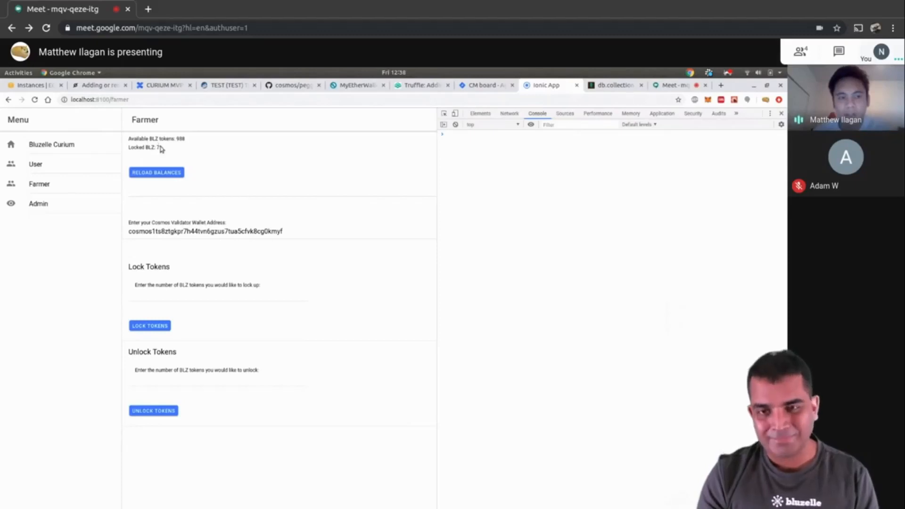
{"action": "mouse_move", "coordinate": [305, 307]}
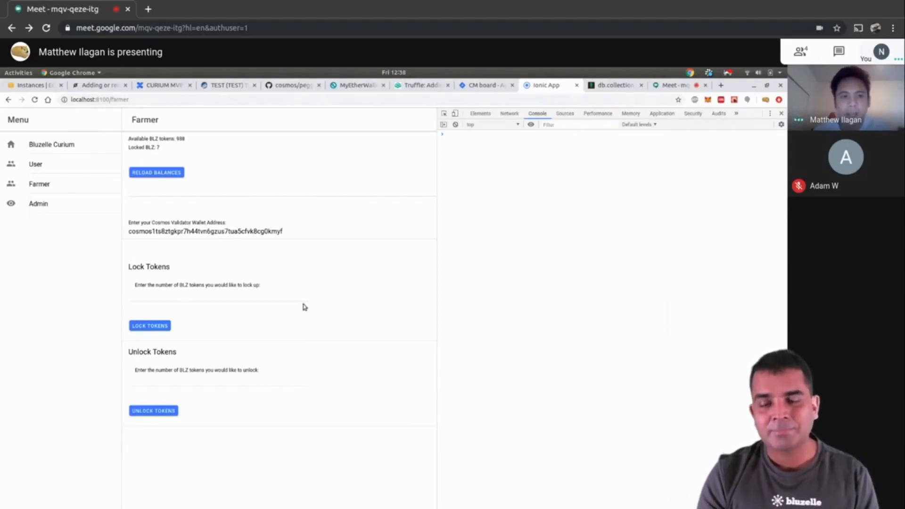
{"action": "mouse_move", "coordinate": [204, 443]}
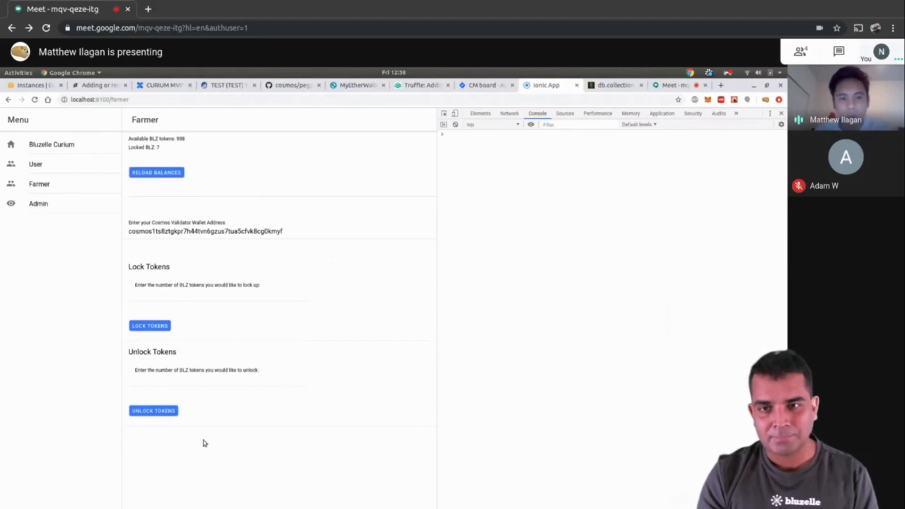
{"action": "mouse_move", "coordinate": [151, 249]}
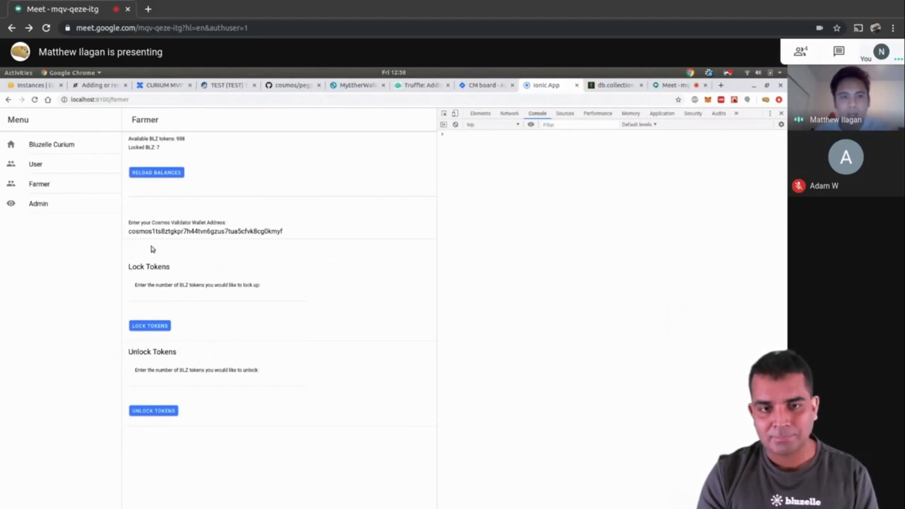
{"action": "mouse_move", "coordinate": [290, 165]}
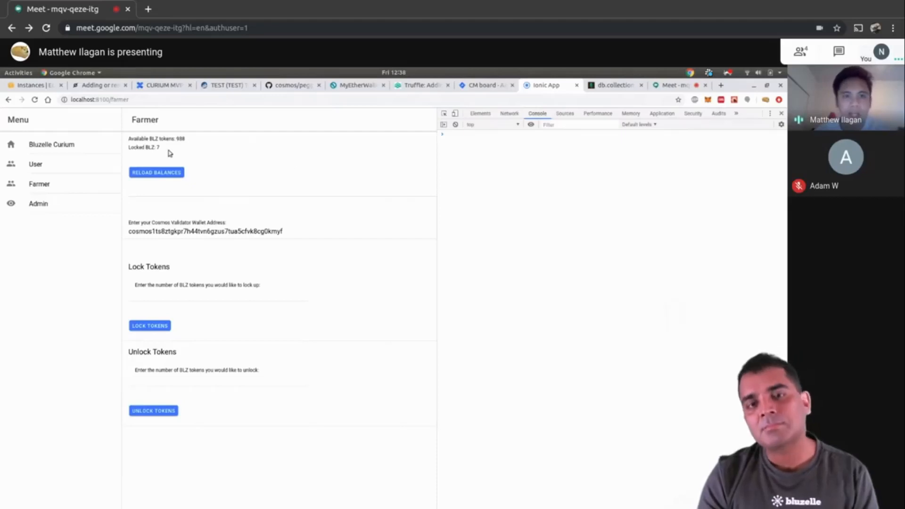
{"action": "mouse_move", "coordinate": [358, 222]}
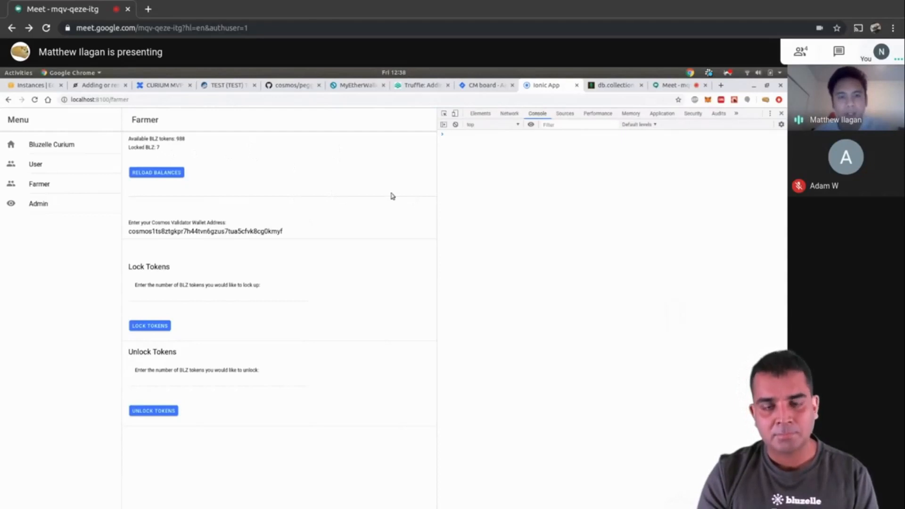
{"action": "mouse_move", "coordinate": [395, 197]}
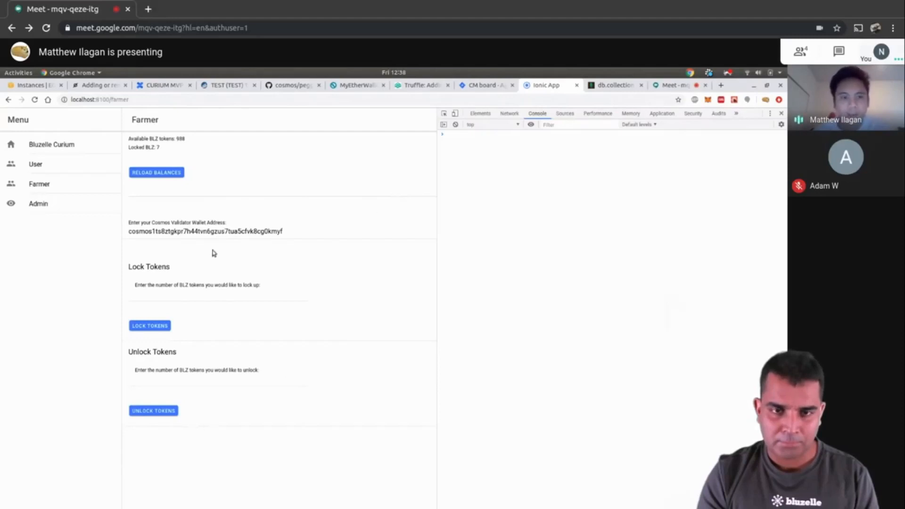
{"action": "mouse_move", "coordinate": [317, 322]}
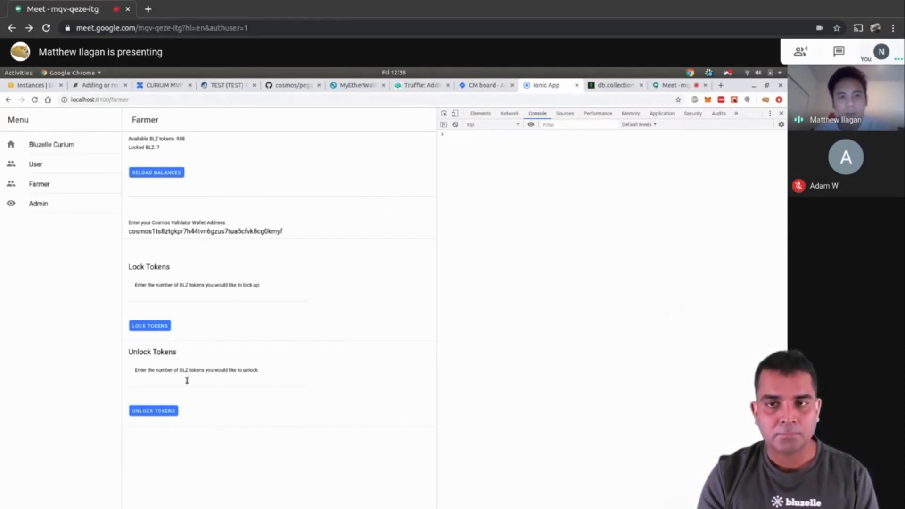
{"action": "mouse_move", "coordinate": [333, 225]}
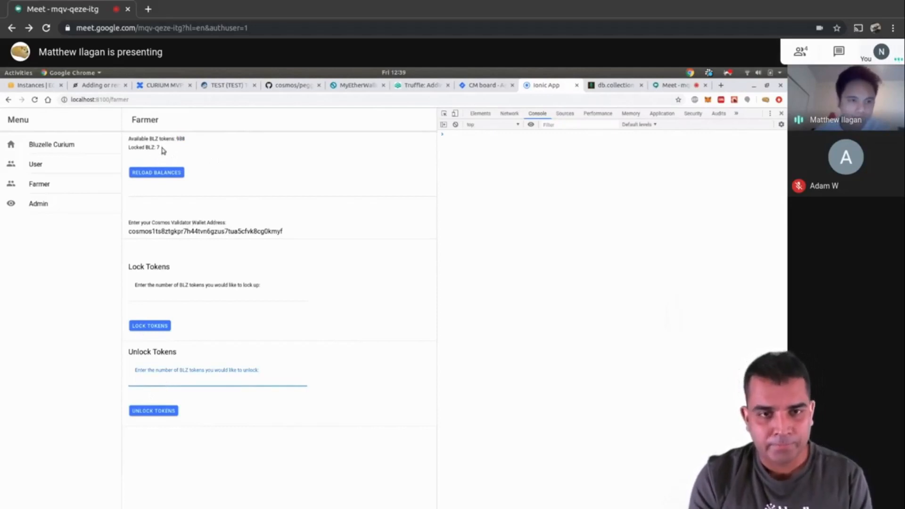
- Request an unlock of 2 BLZ and confirm it in MetaMask with a raised gas fee
{"action": "left_click", "coordinate": [218, 385]}
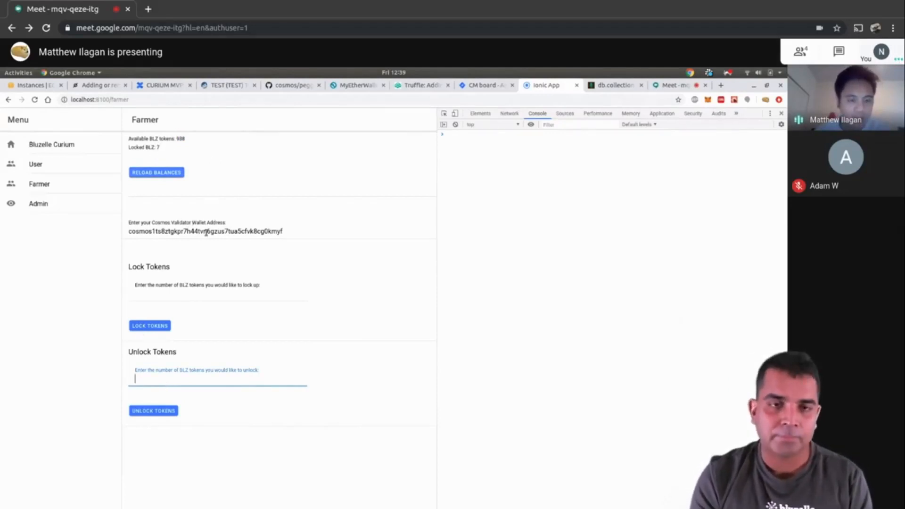
{"action": "type", "text": "2"}
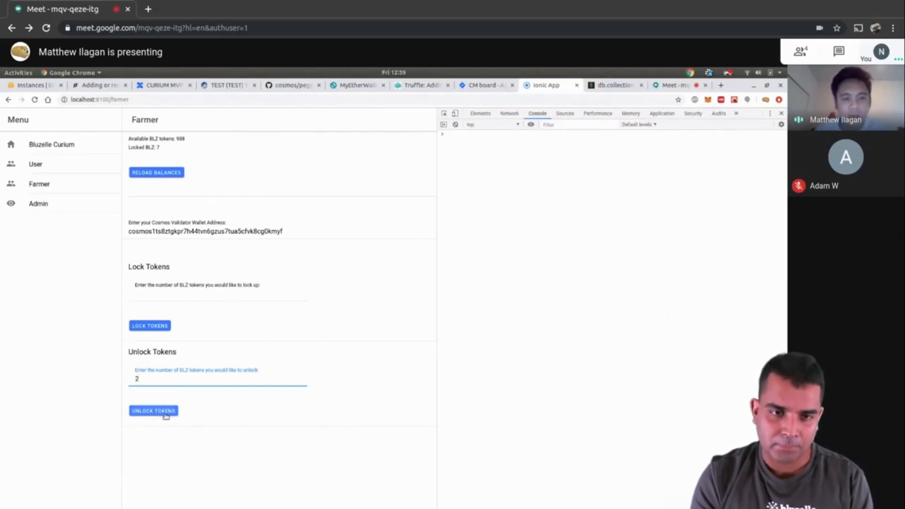
{"action": "left_click", "coordinate": [153, 410]}
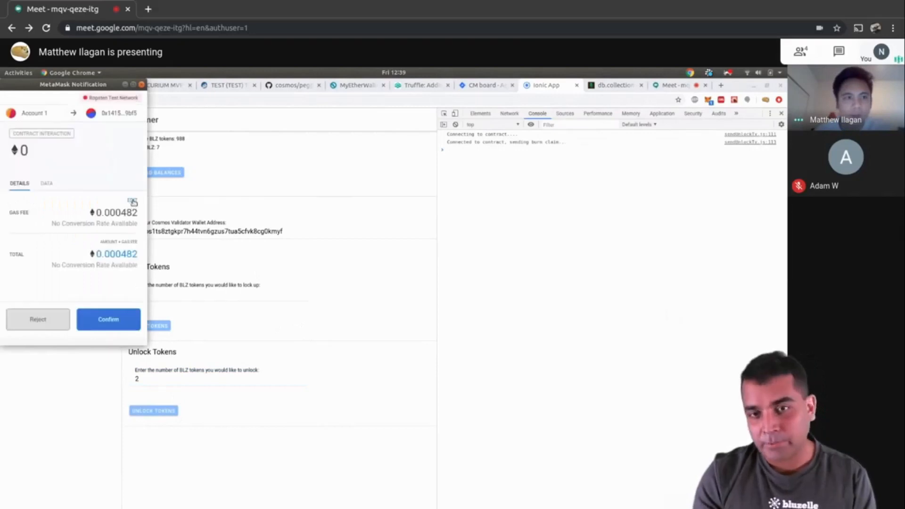
{"action": "left_click", "coordinate": [133, 203]}
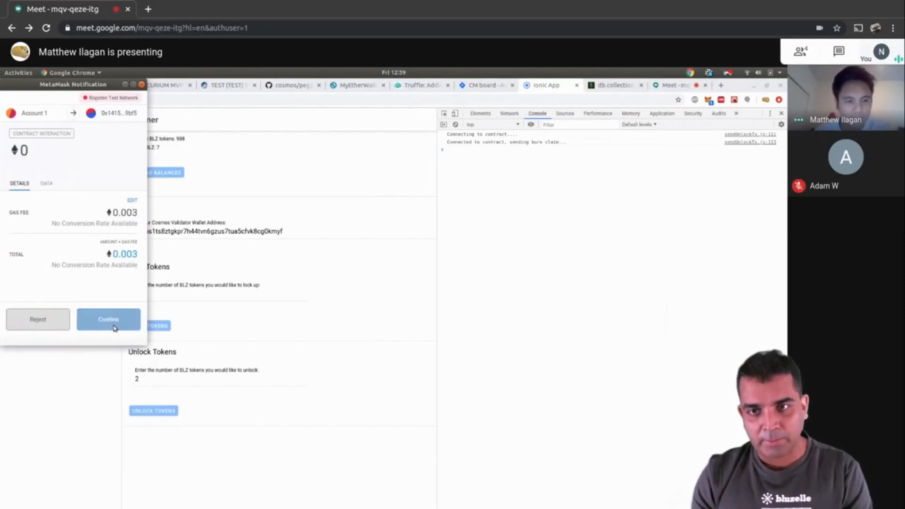
{"action": "left_click", "coordinate": [108, 320]}
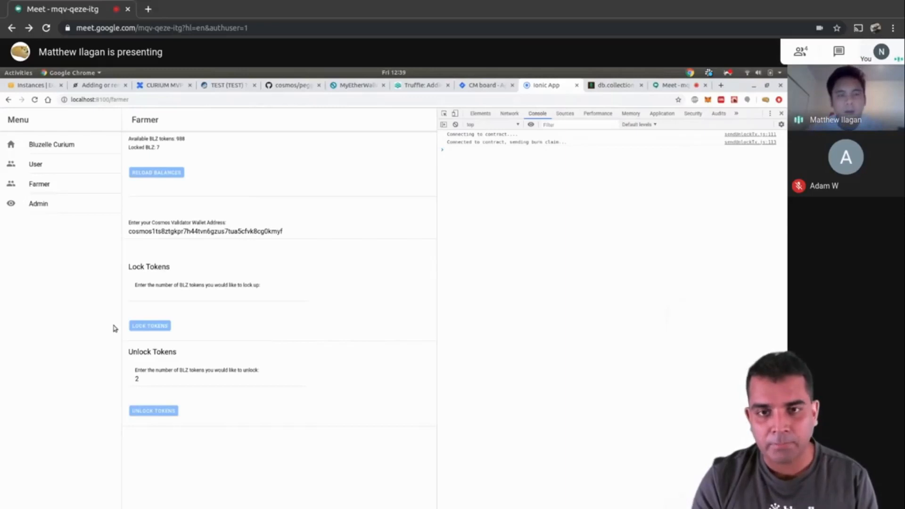
{"action": "mouse_move", "coordinate": [299, 180]}
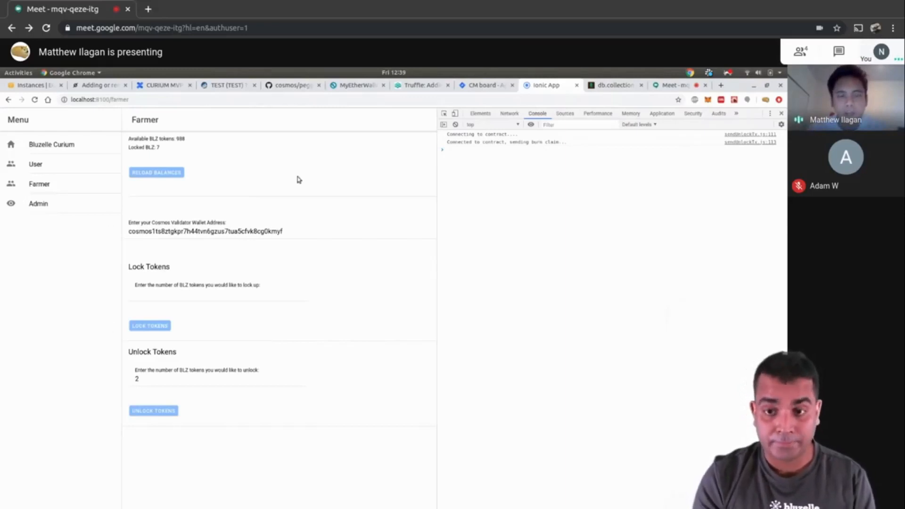
{"action": "mouse_move", "coordinate": [225, 470]}
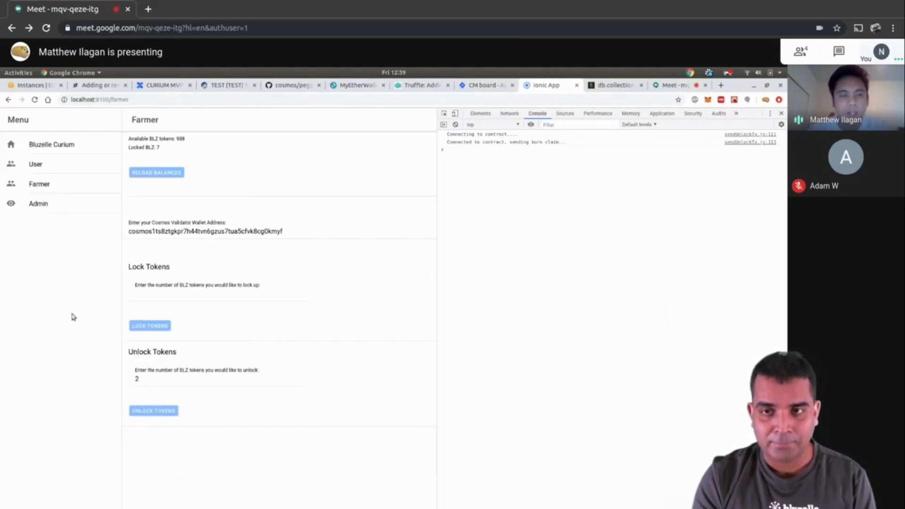
{"action": "mouse_move", "coordinate": [272, 321]}
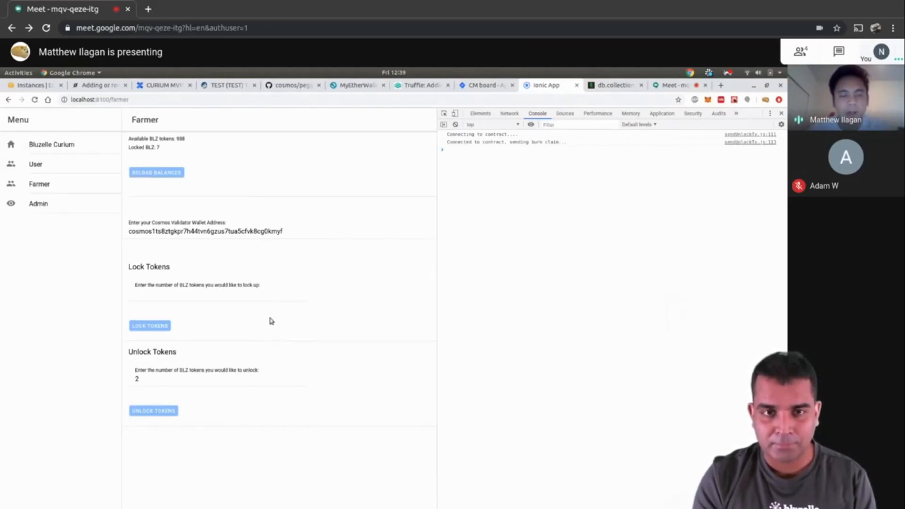
{"action": "mouse_move", "coordinate": [107, 222]}
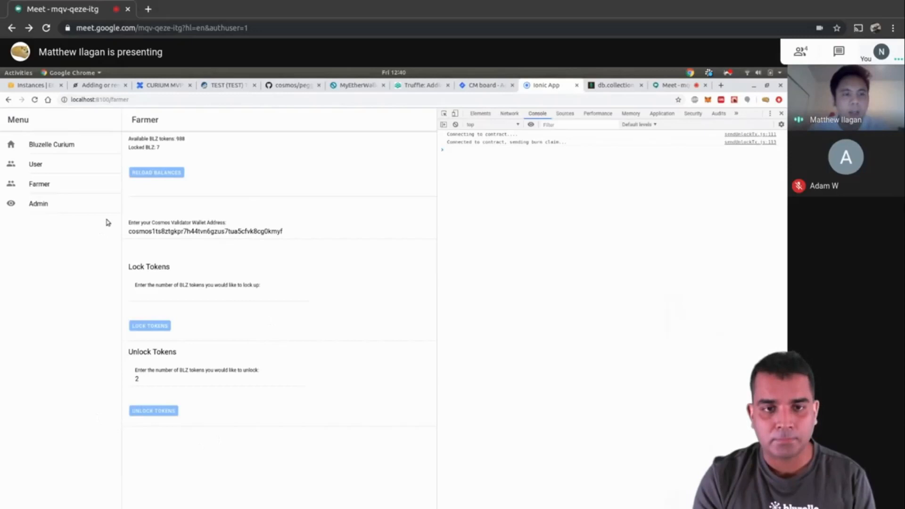
{"action": "mouse_move", "coordinate": [98, 262]}
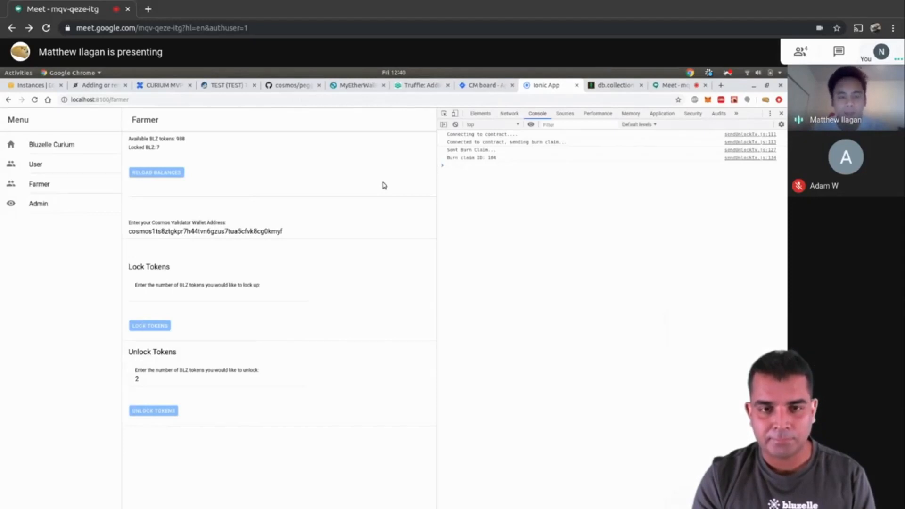
{"action": "mouse_move", "coordinate": [358, 201]}
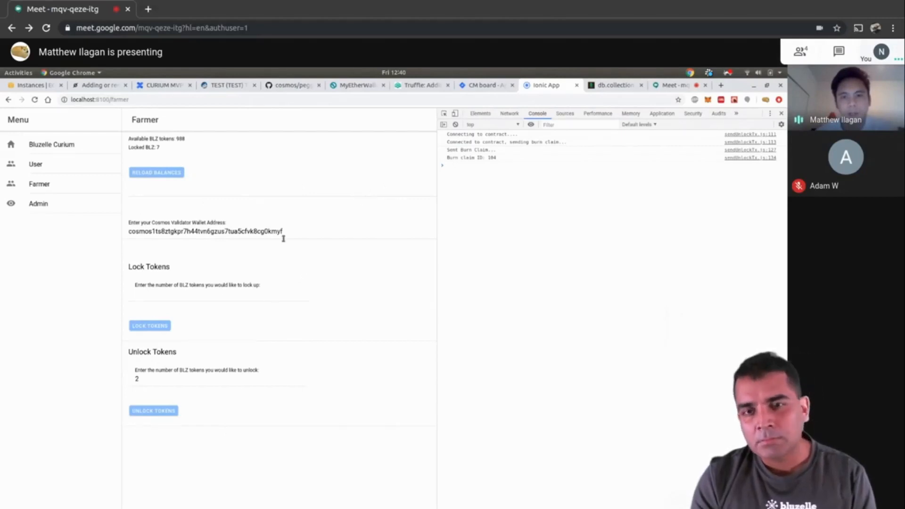
{"action": "mouse_move", "coordinate": [297, 471]}
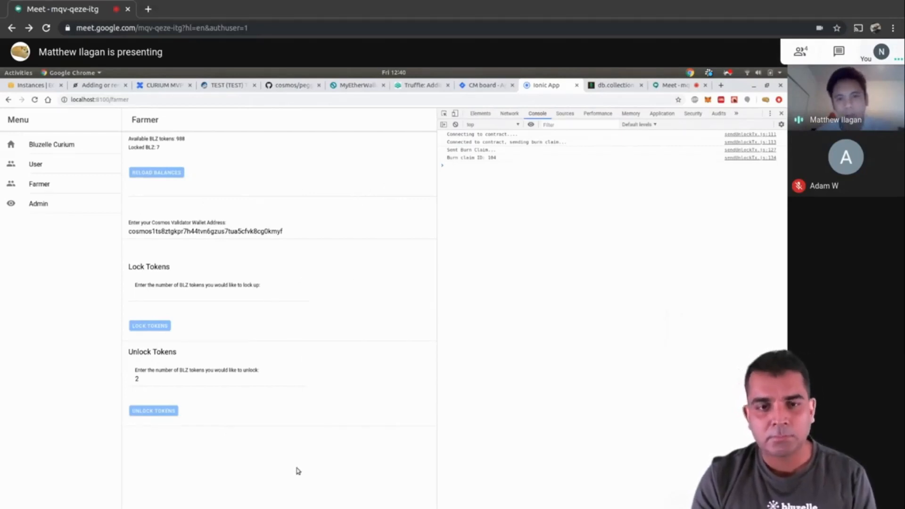
{"action": "mouse_move", "coordinate": [372, 281]}
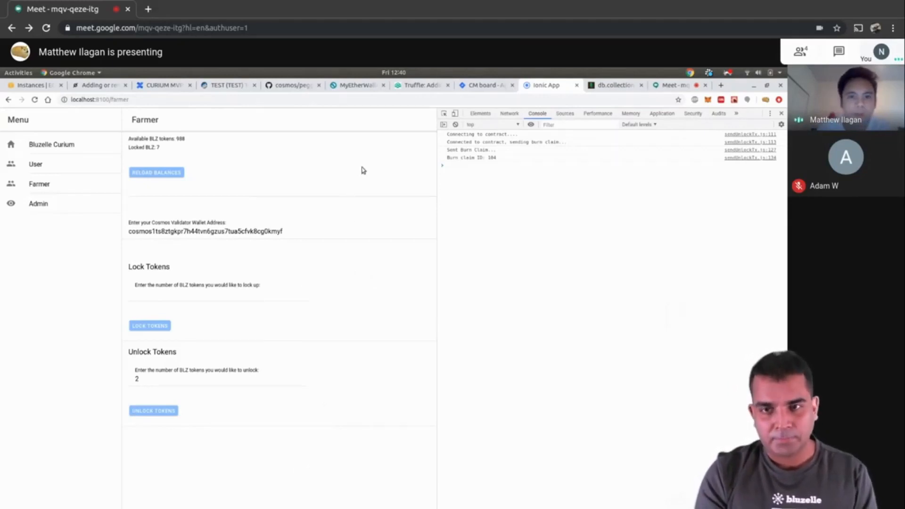
{"action": "mouse_move", "coordinate": [355, 268]}
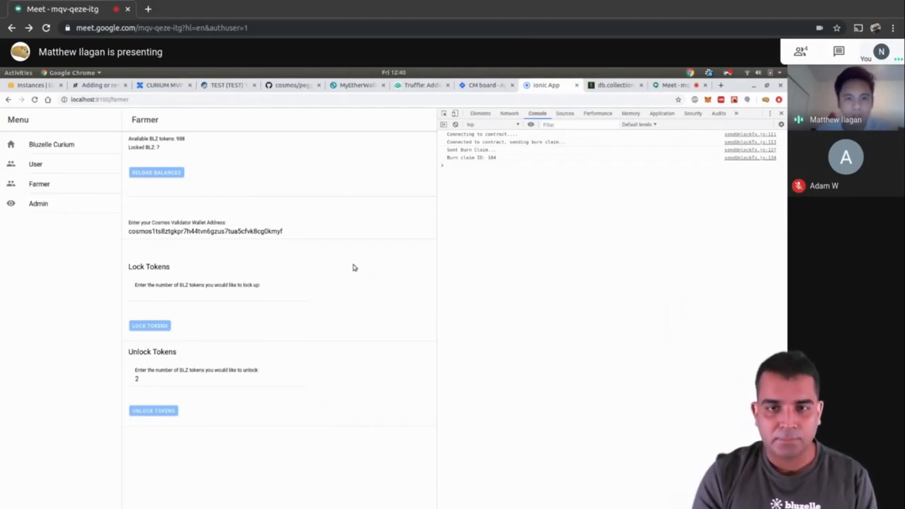
{"action": "mouse_move", "coordinate": [289, 448]}
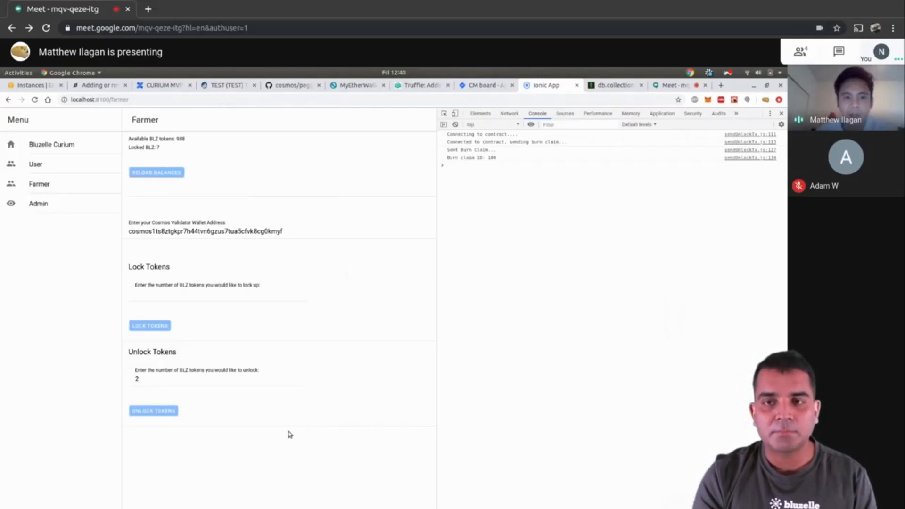
- Wait for burn claim 104 to process until the unlock success alert appears
{"action": "left_click", "coordinate": [153, 411]}
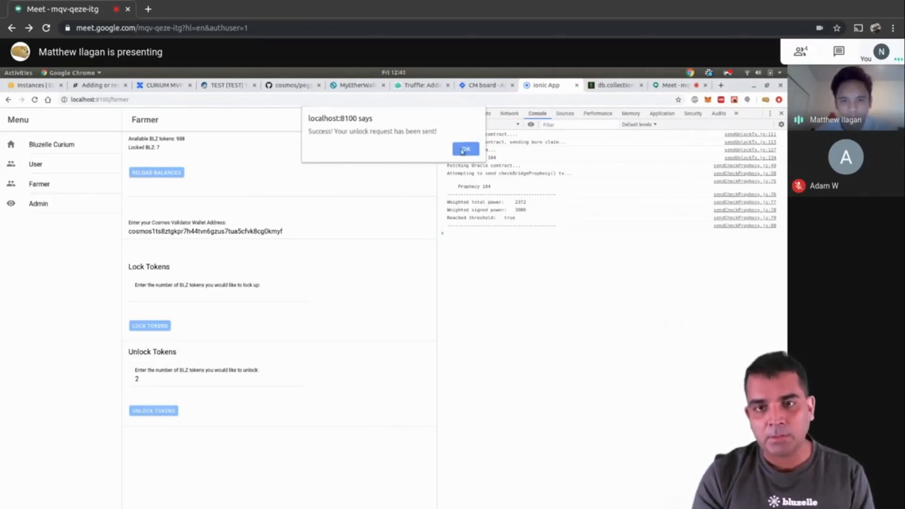
{"action": "left_click", "coordinate": [466, 148]}
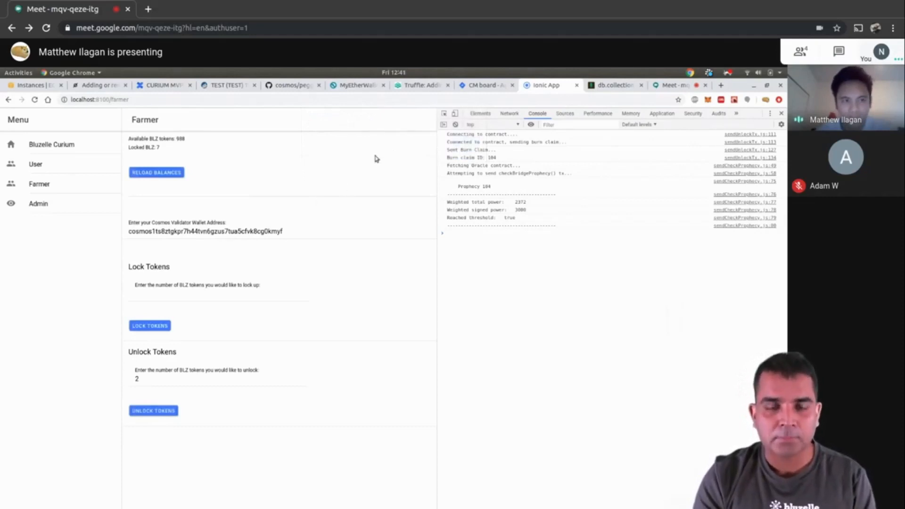
{"action": "left_click", "coordinate": [156, 172]}
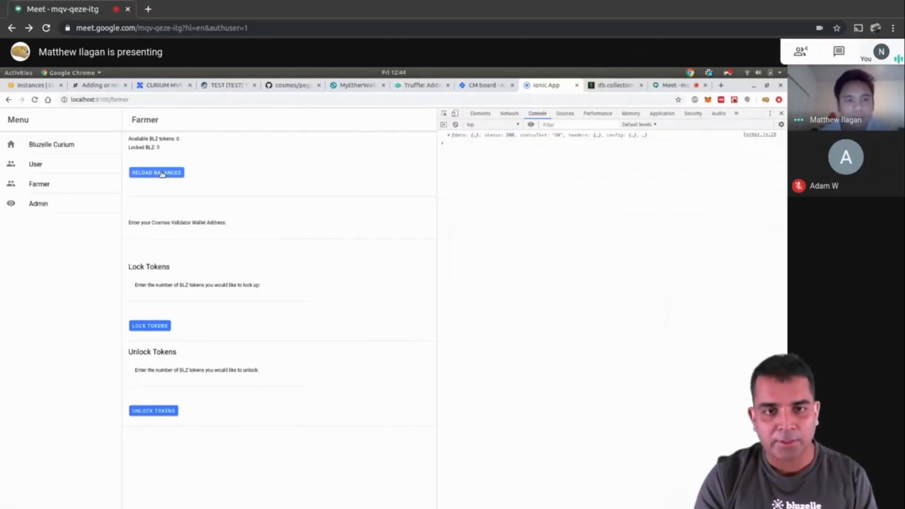
{"action": "left_click", "coordinate": [156, 172]}
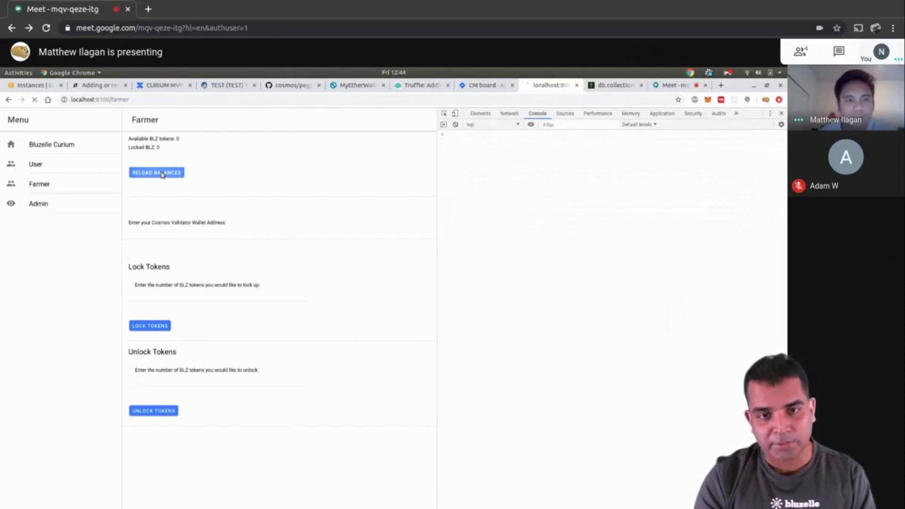
{"action": "left_click", "coordinate": [157, 172]}
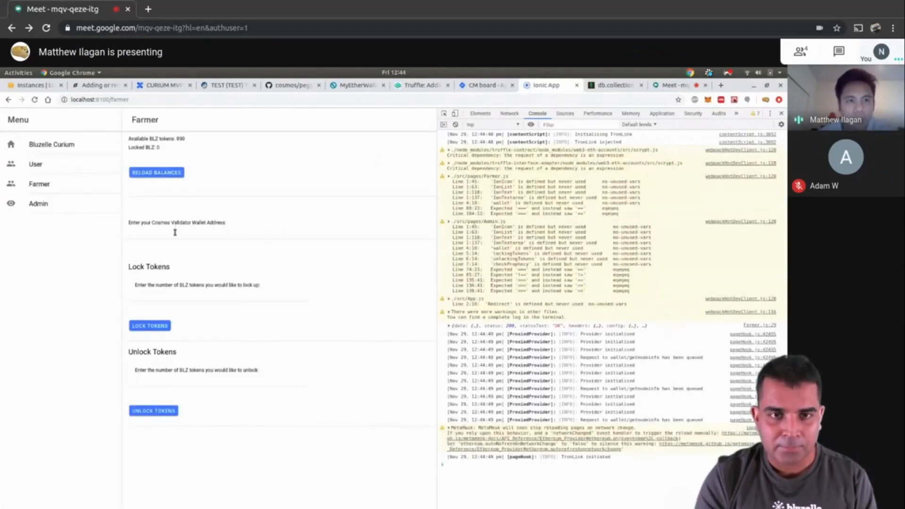
{"action": "type", "text": "cosmos1ts8ztgkpr7h44tvn6gzus7tua5cfvk8cg0kmyf"}
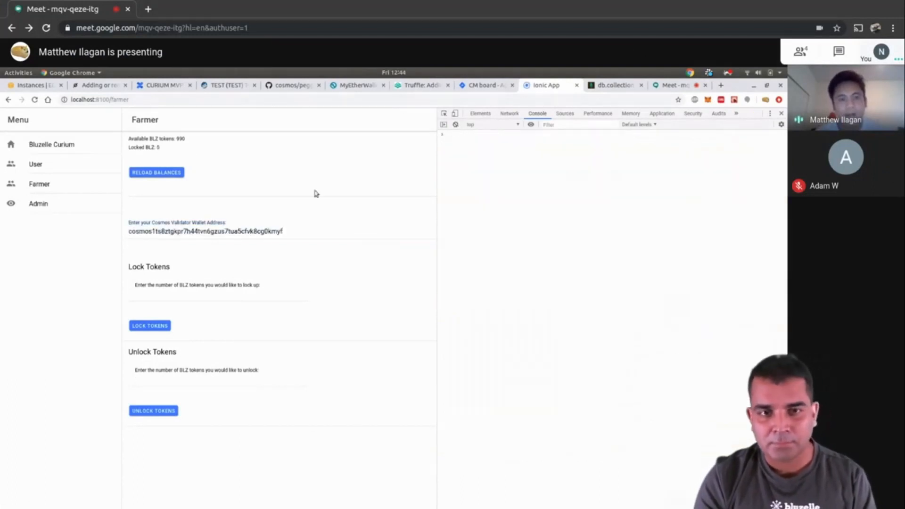
{"action": "mouse_move", "coordinate": [343, 211]}
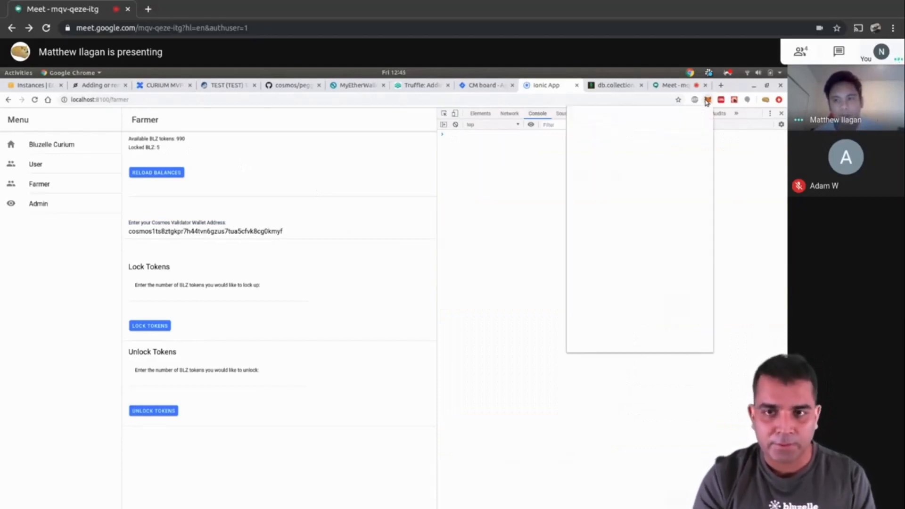
- Open MetaMask to see 990.000 TEST and 1.3865 ETH in the wallet
{"action": "left_click", "coordinate": [708, 100]}
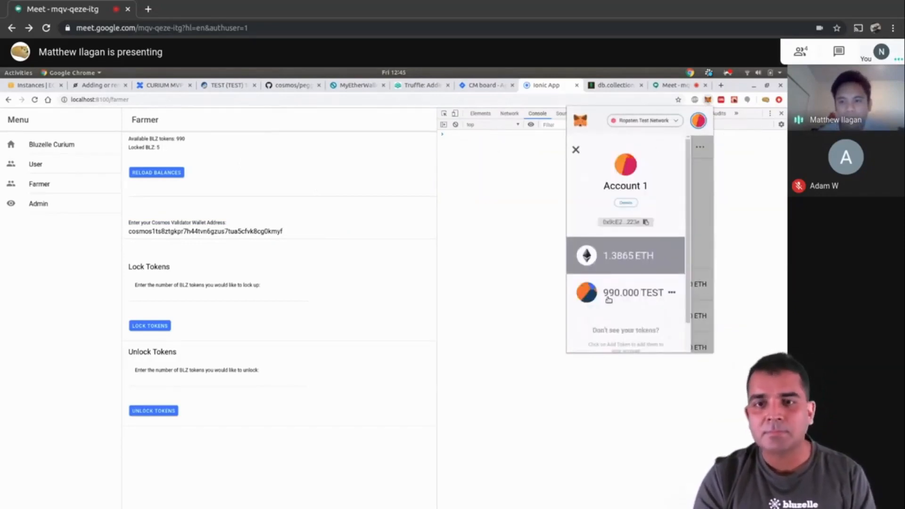
{"action": "mouse_move", "coordinate": [250, 188]}
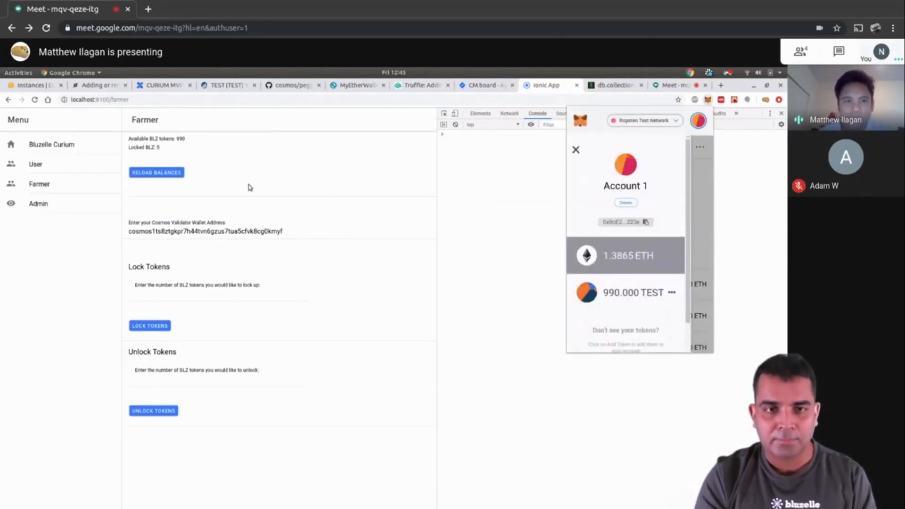
{"action": "mouse_move", "coordinate": [317, 253]}
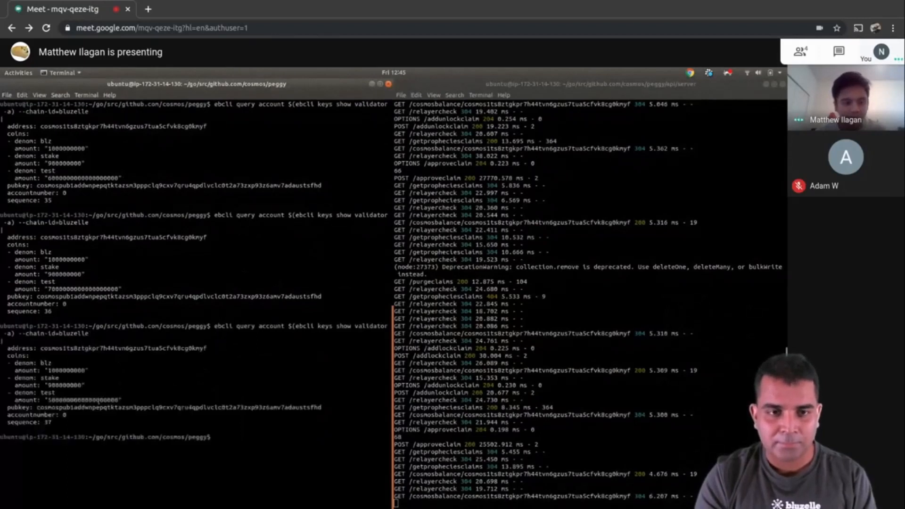
{"action": "double_click", "coordinate": [77, 400]}
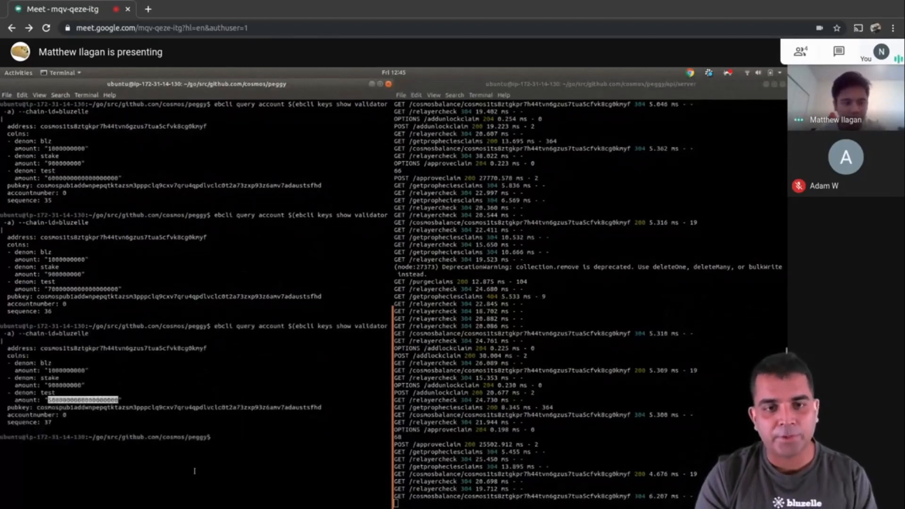